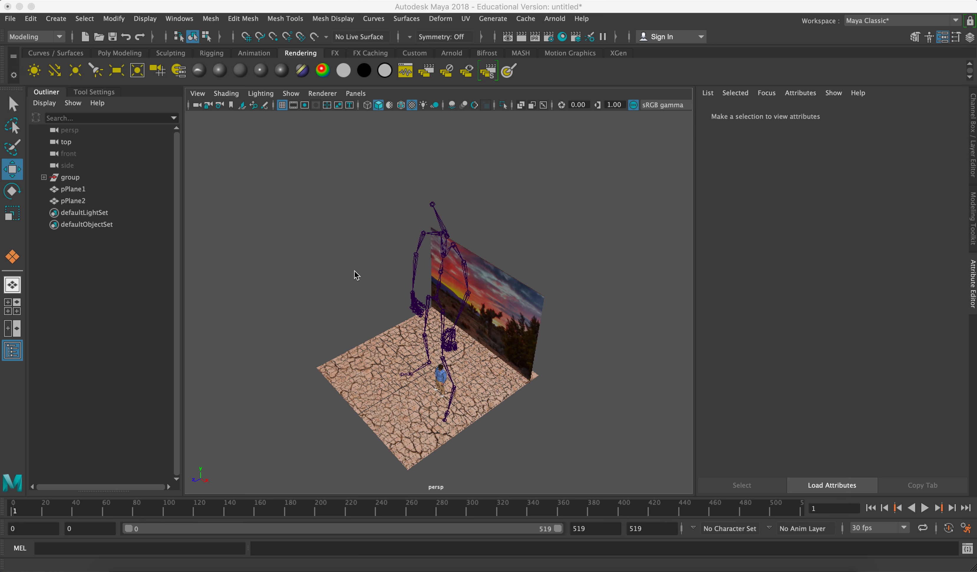
mouse_move(470, 367)
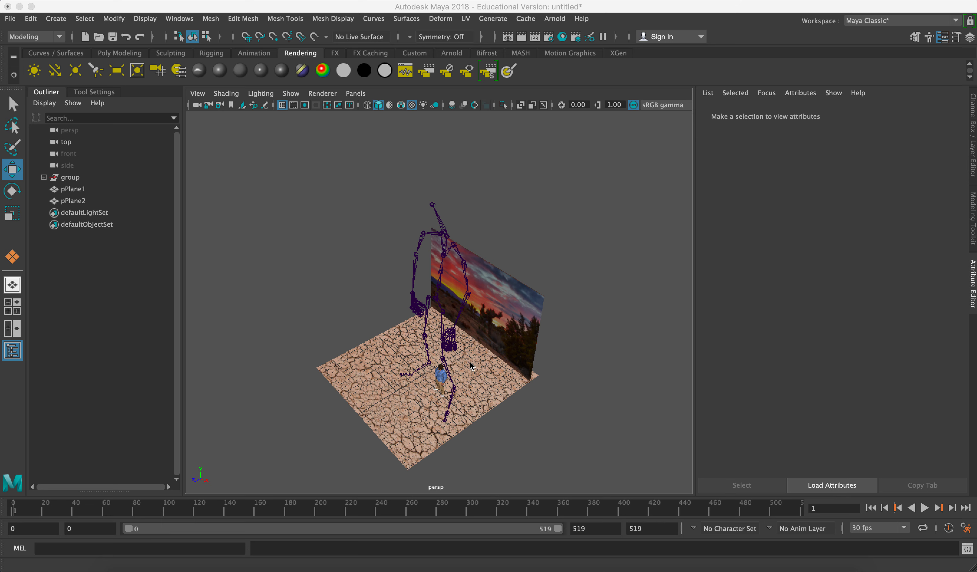
mouse_move(385, 410)
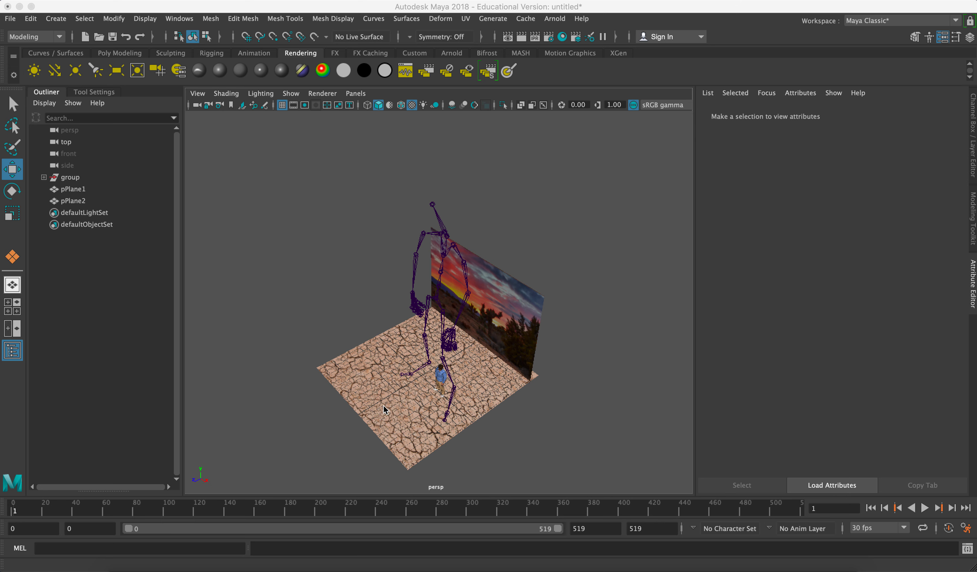
mouse_move(359, 325)
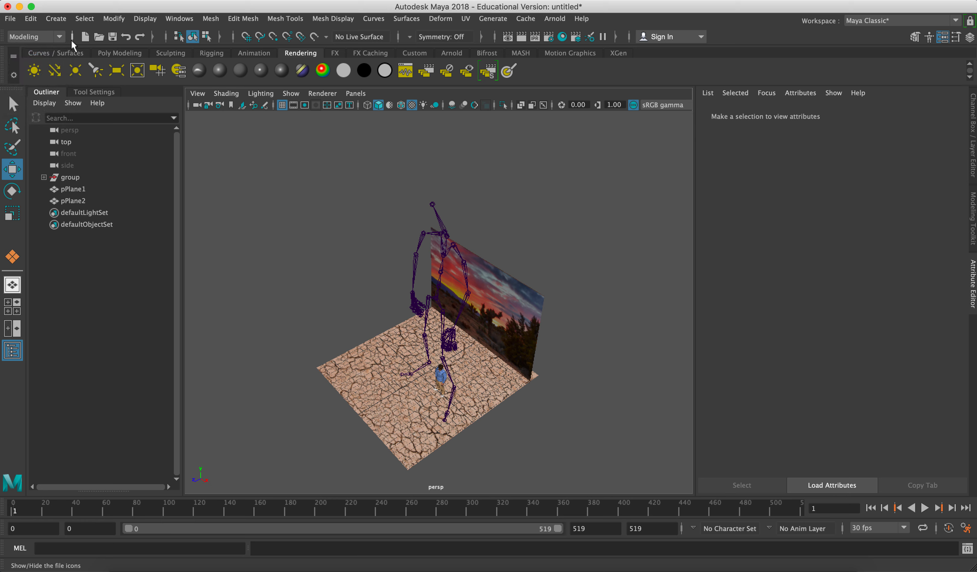
mouse_move(85, 61)
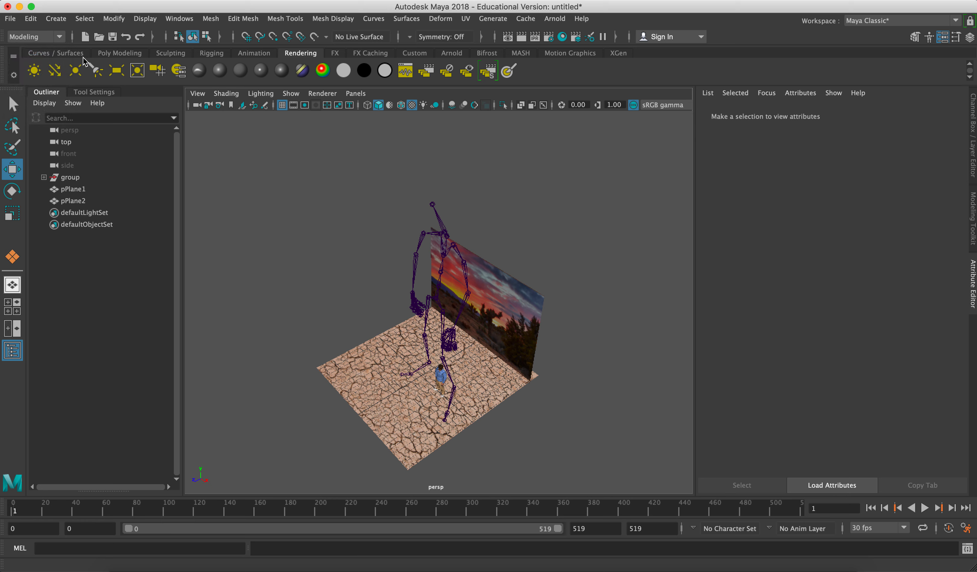
Switch to the Poly Modeling shelf and orbit the view to face the sunset wall
click(120, 53)
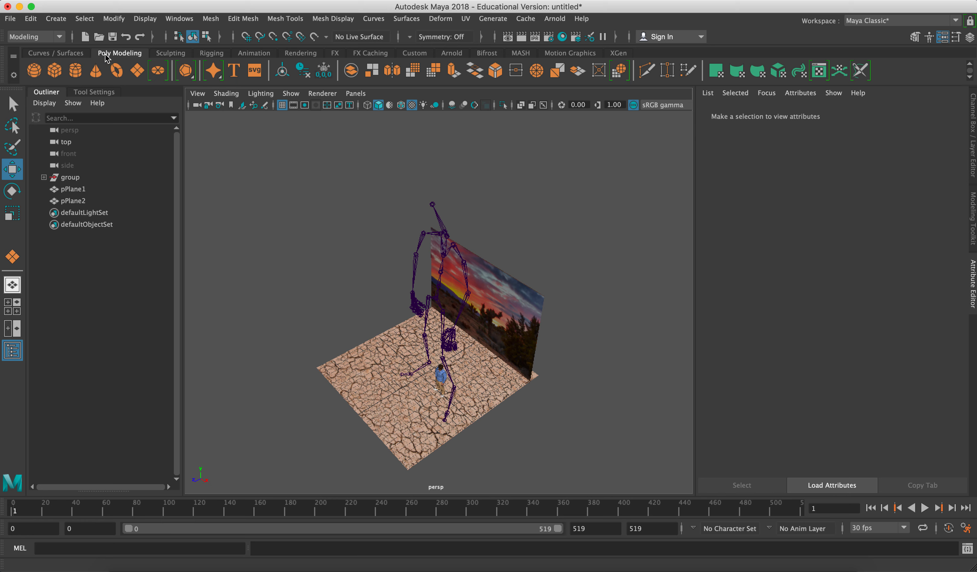
mouse_move(54, 72)
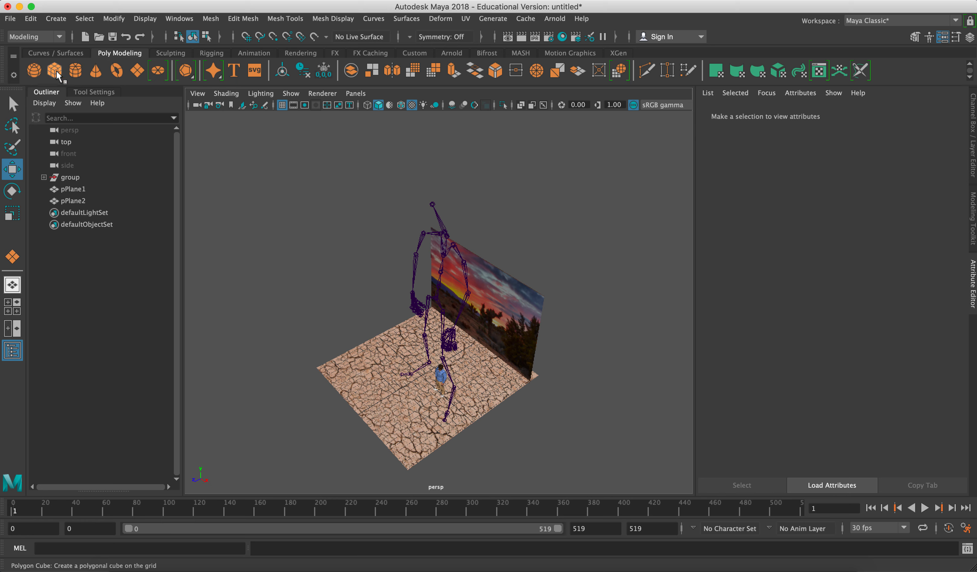
mouse_move(100, 62)
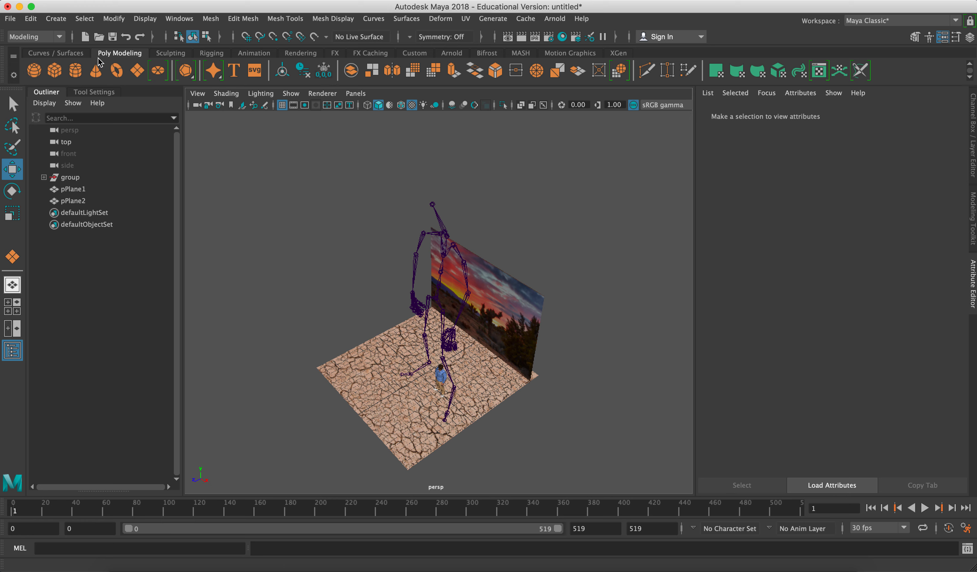
mouse_move(118, 72)
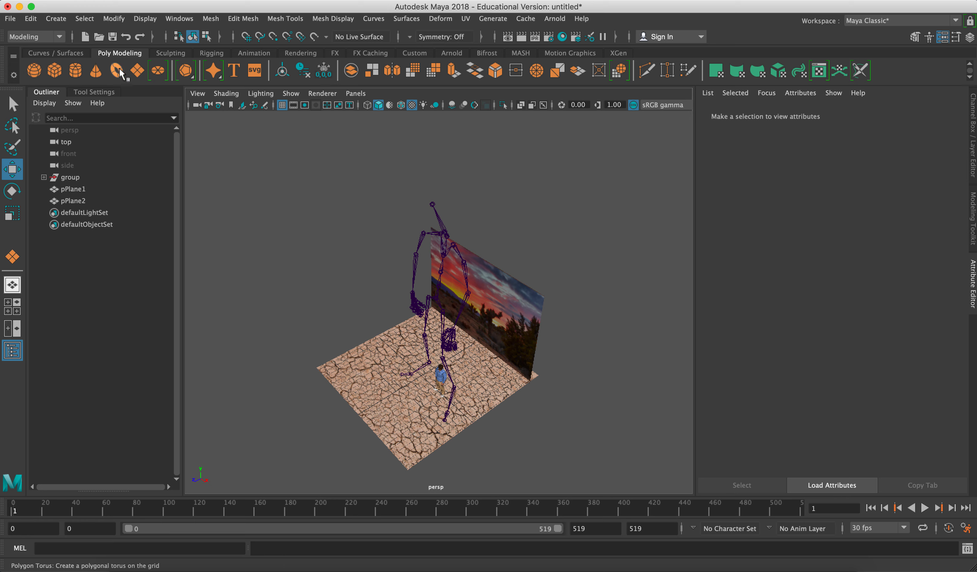
mouse_move(138, 84)
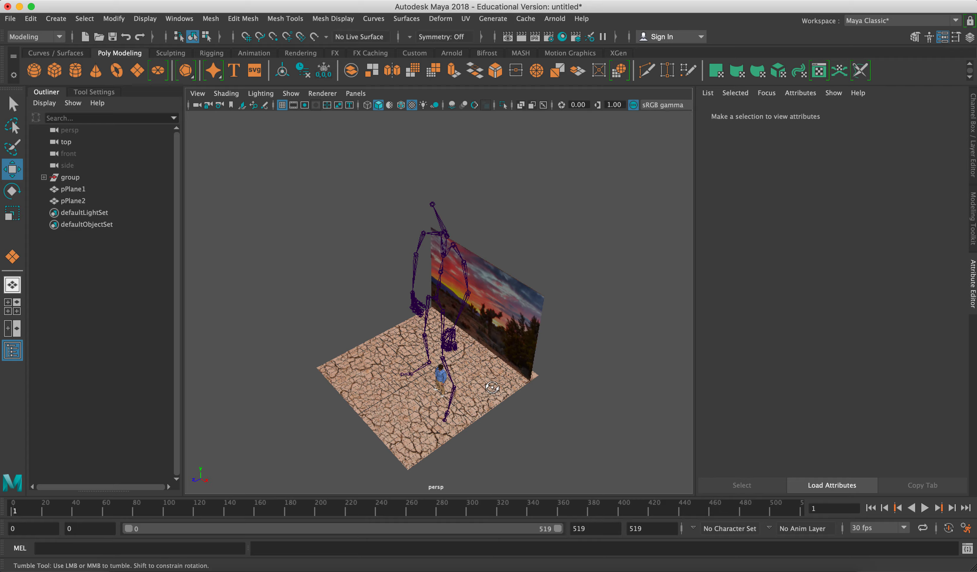
drag(492, 386, 512, 384)
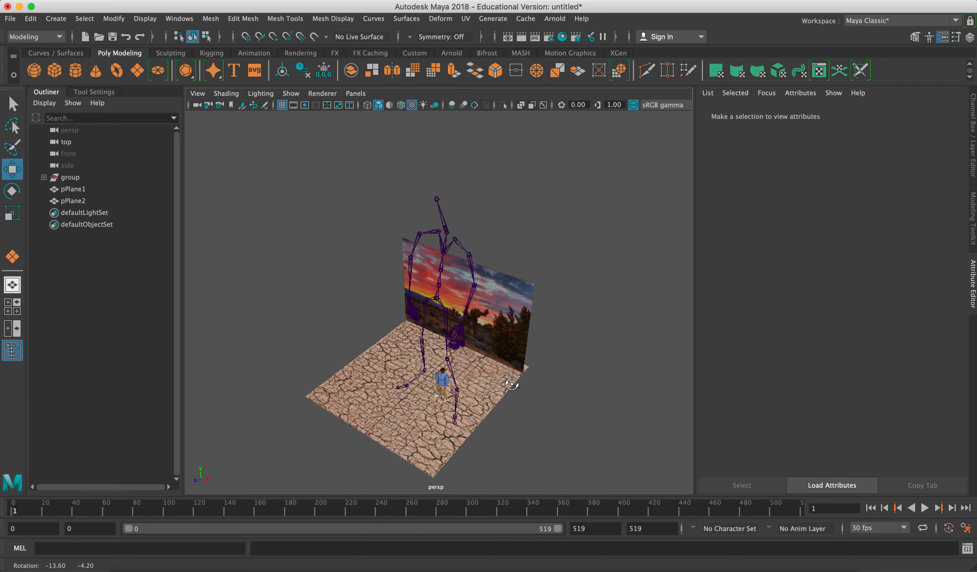
drag(512, 382, 553, 351)
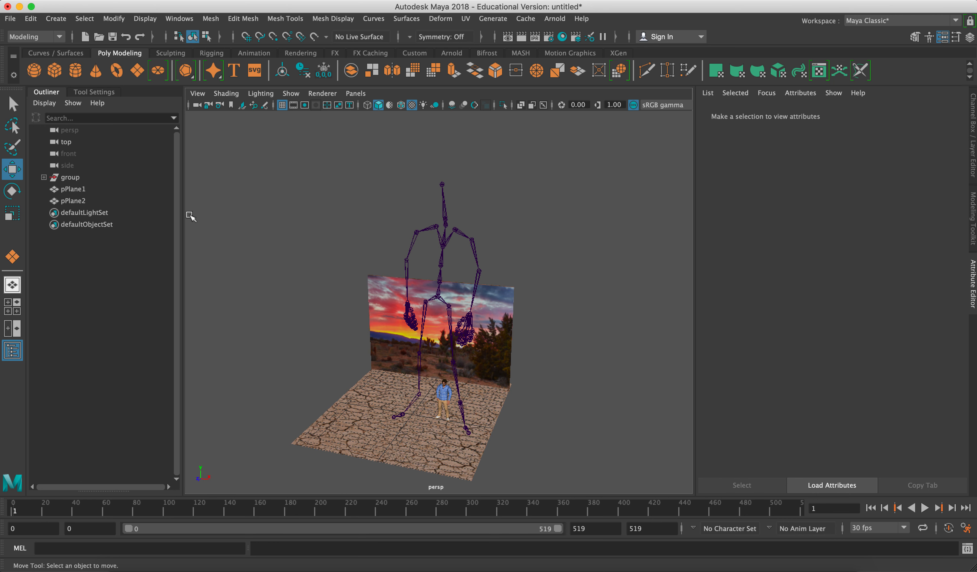
mouse_move(135, 76)
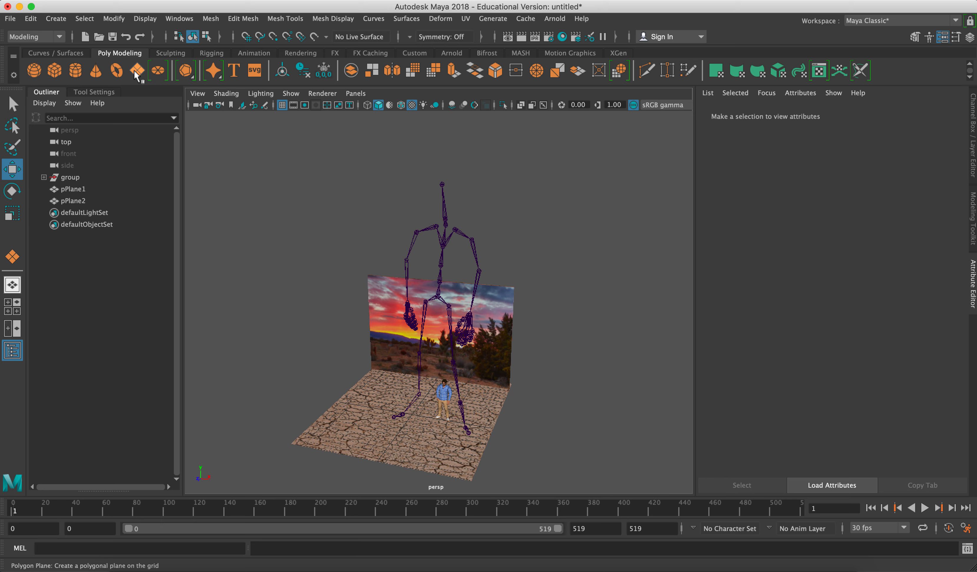
Create polygon plane pPlane3 over the floor and show its lambert1 material settings
click(136, 70)
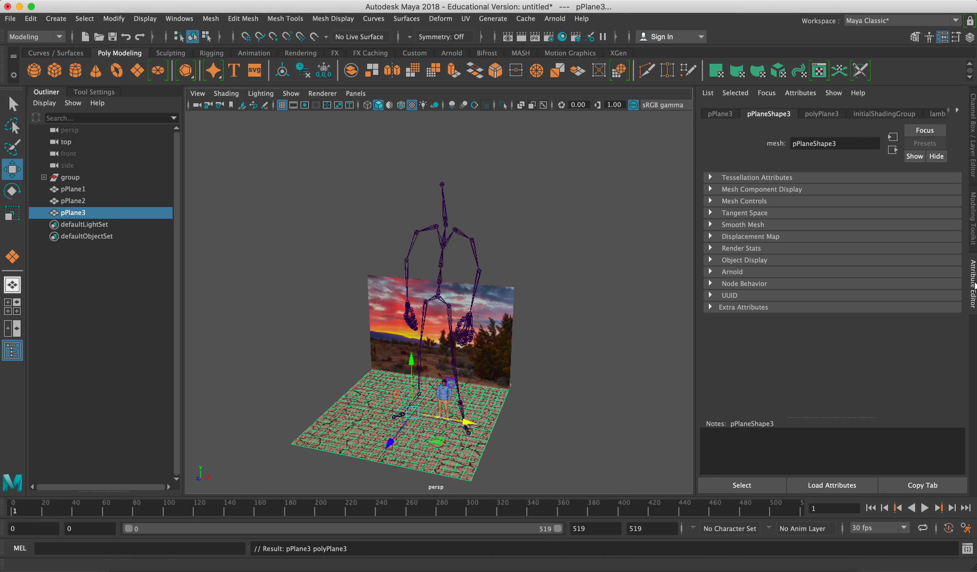
click(937, 114)
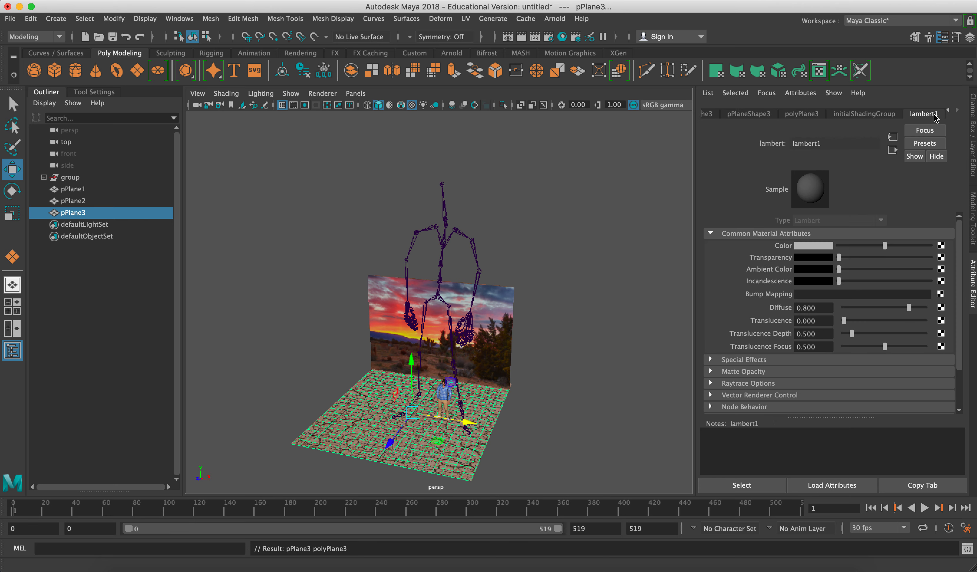
mouse_move(816, 163)
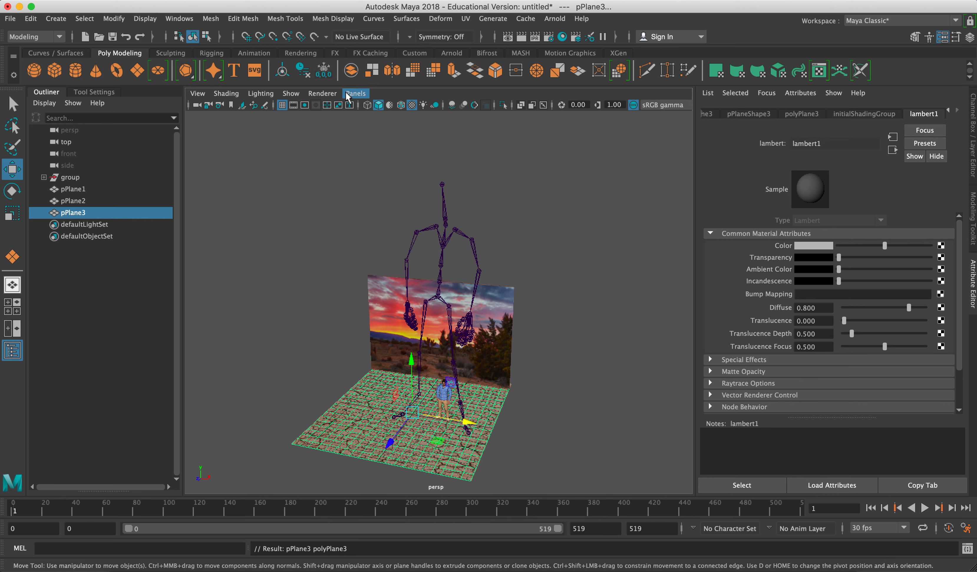
mouse_move(301, 61)
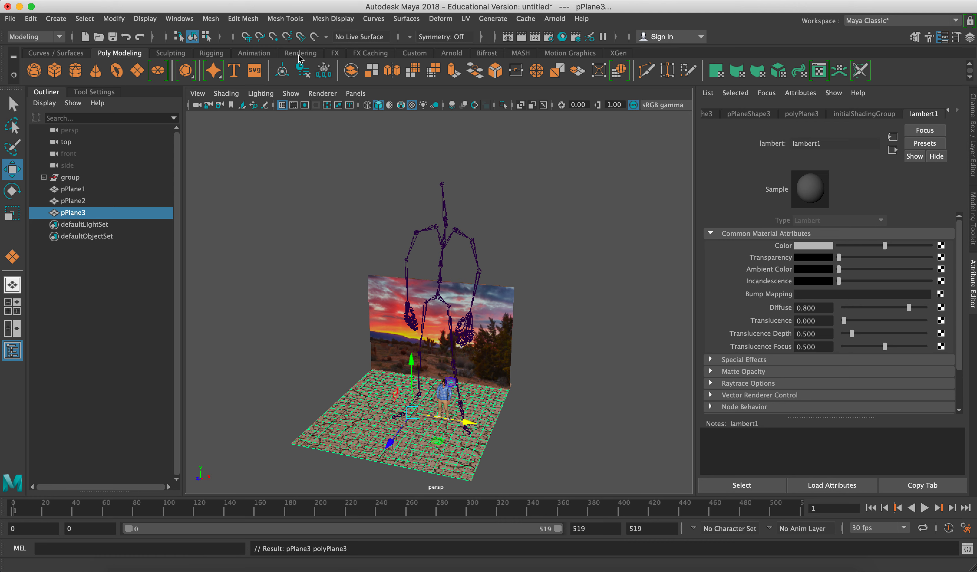
Assign a new Lambert material, lambert6, to the floor plane from the Rendering shelf
click(301, 53)
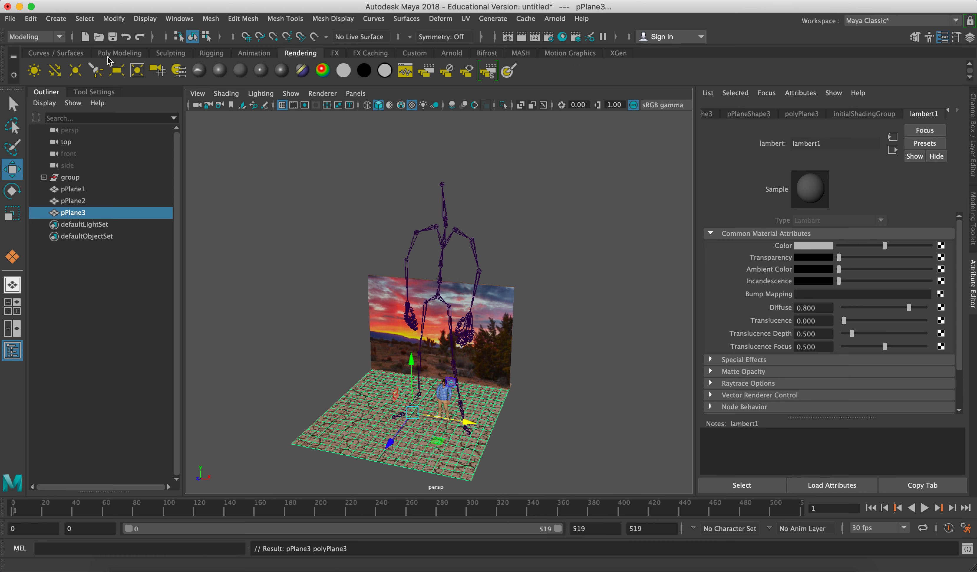
click(120, 53)
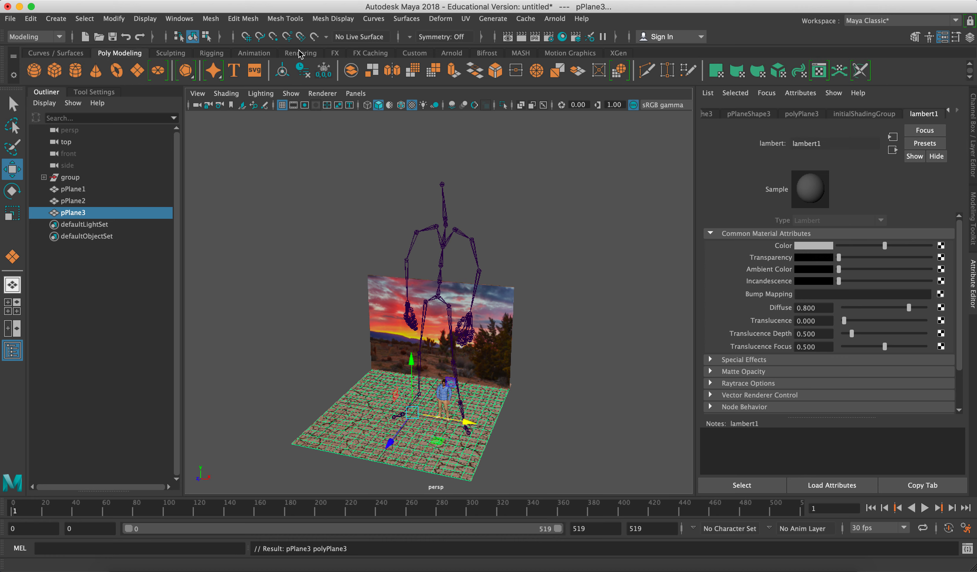
click(301, 53)
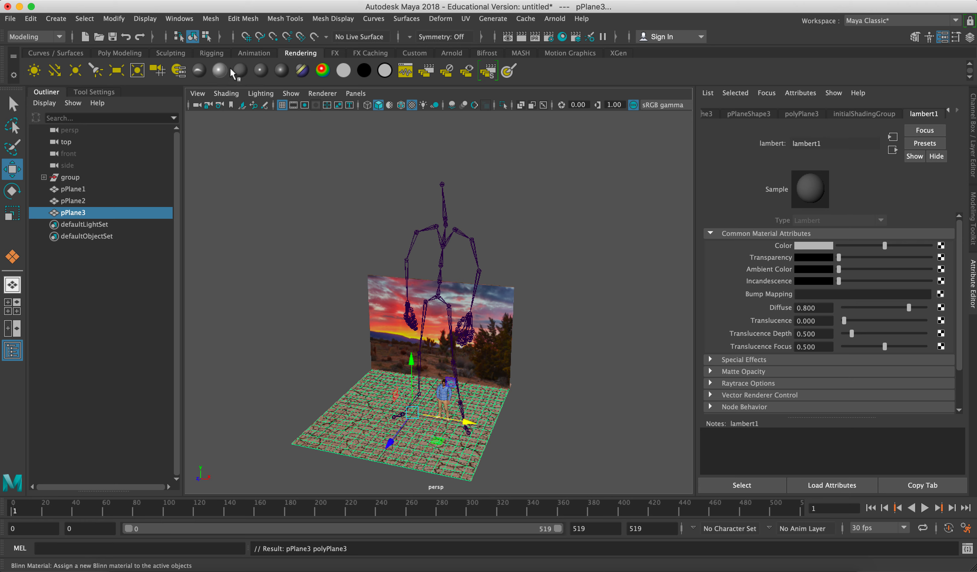
click(241, 70)
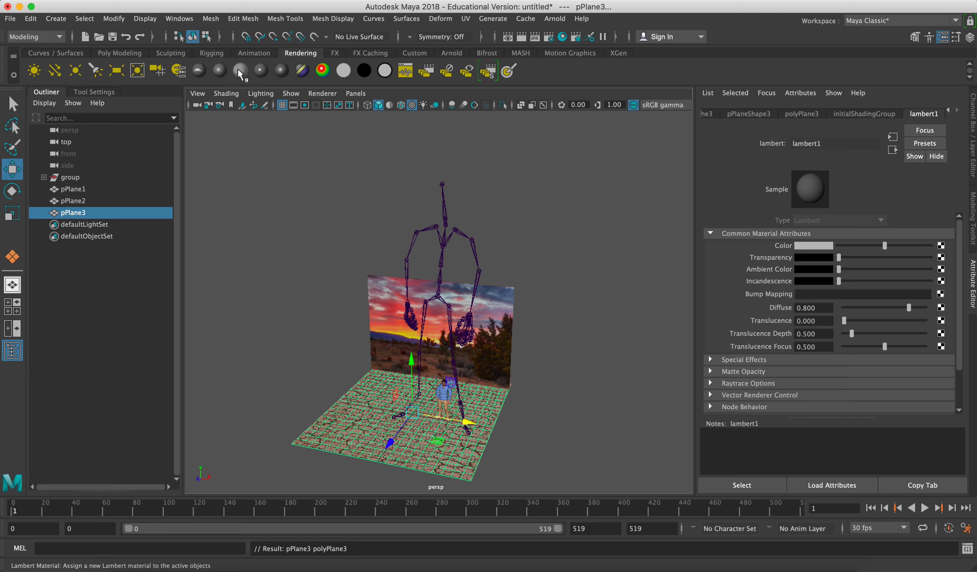
mouse_move(242, 78)
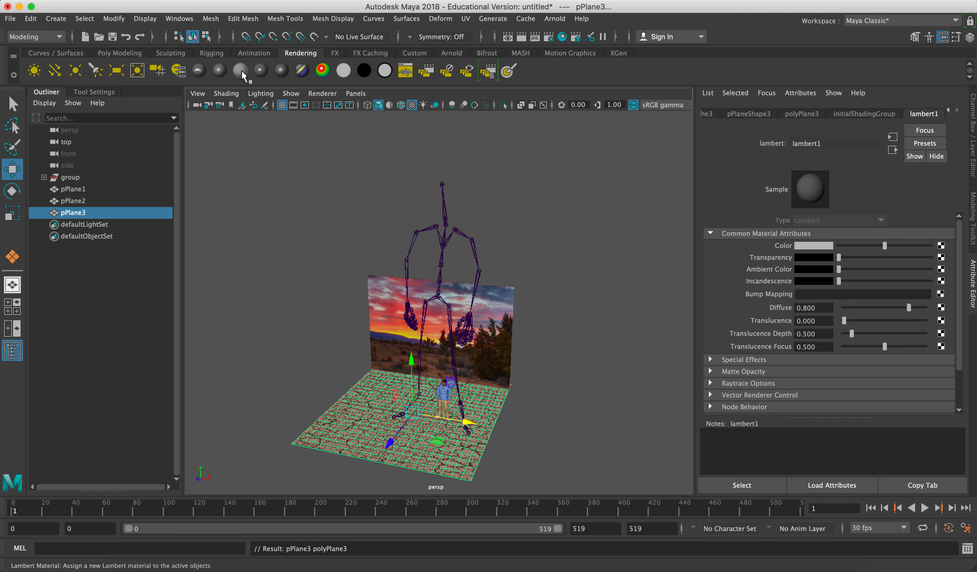
click(240, 70)
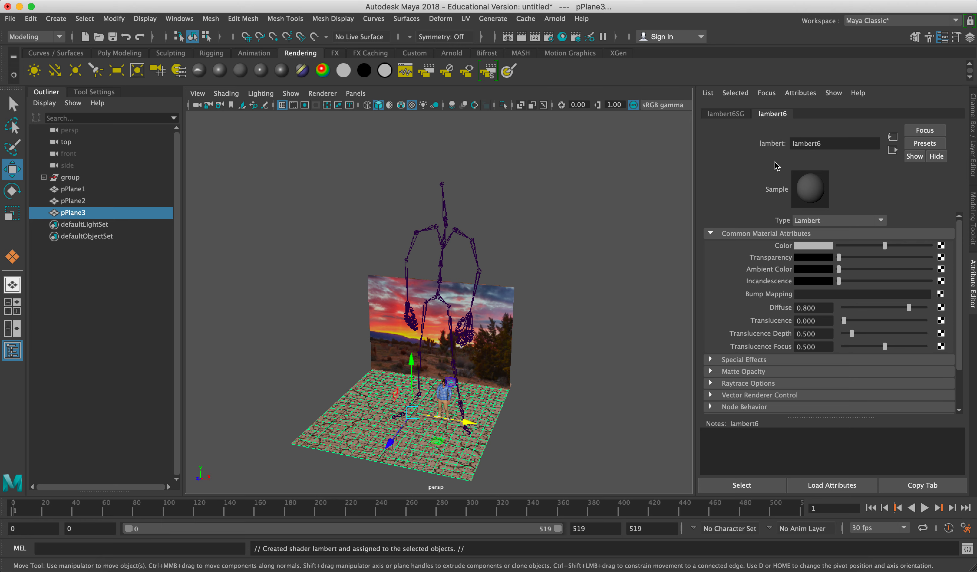
mouse_move(781, 138)
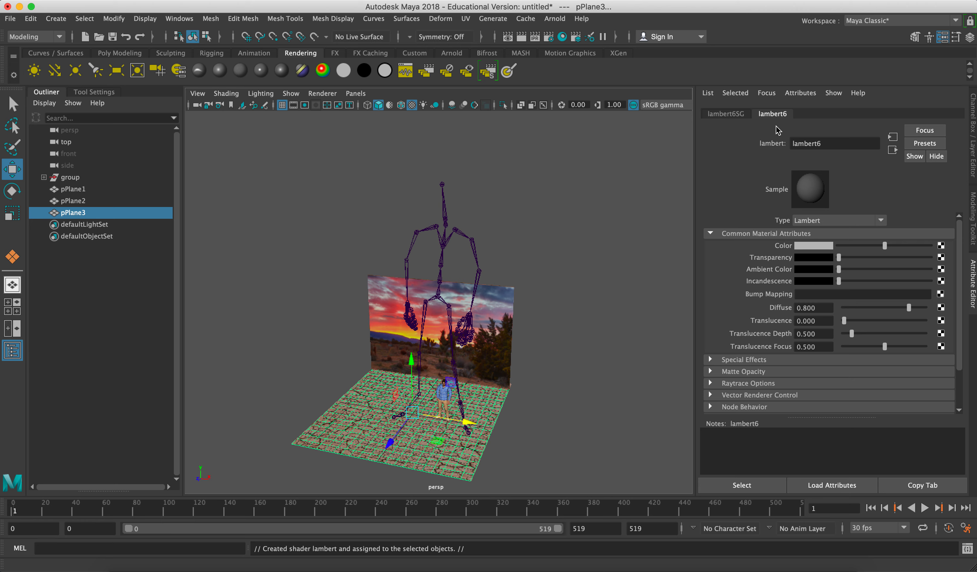
mouse_move(777, 143)
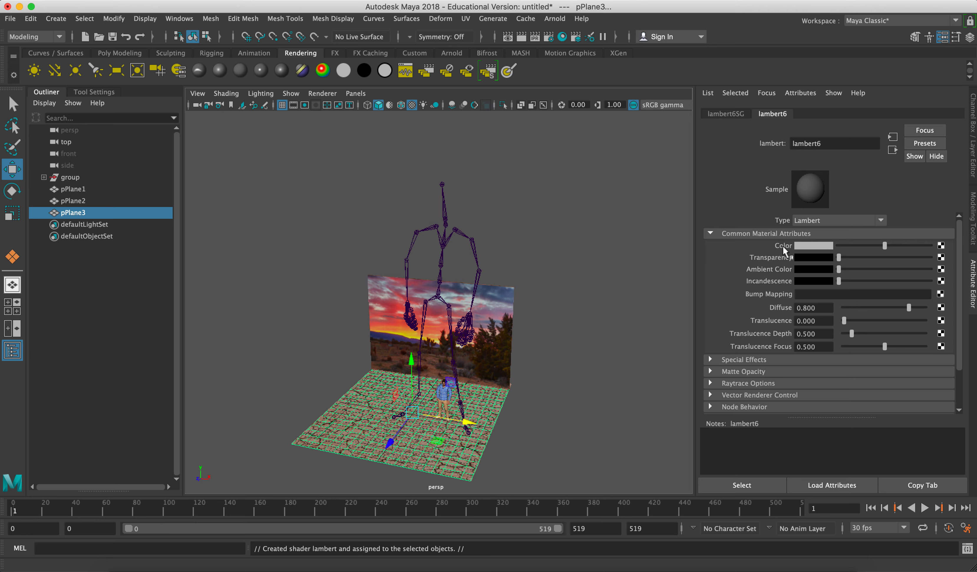
mouse_move(811, 249)
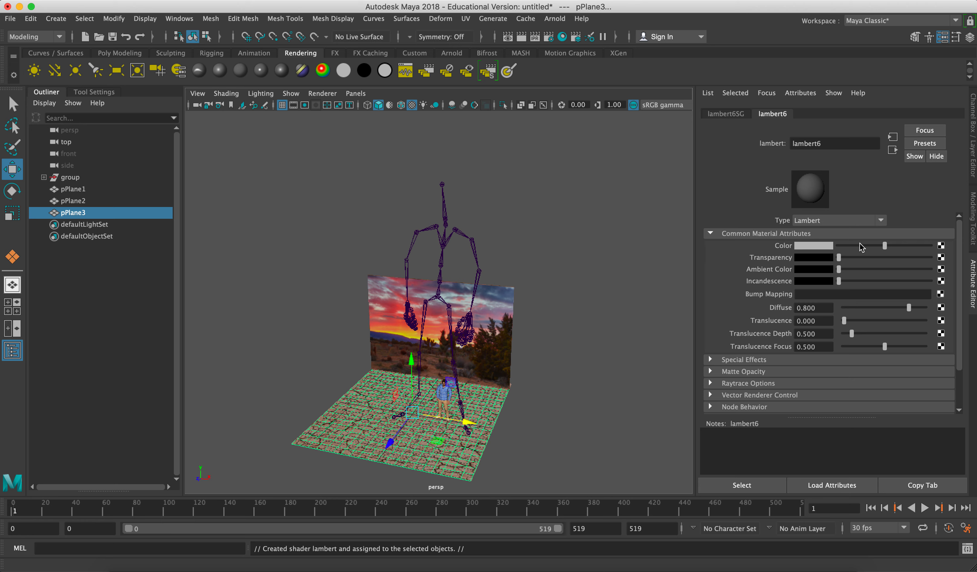
mouse_move(850, 251)
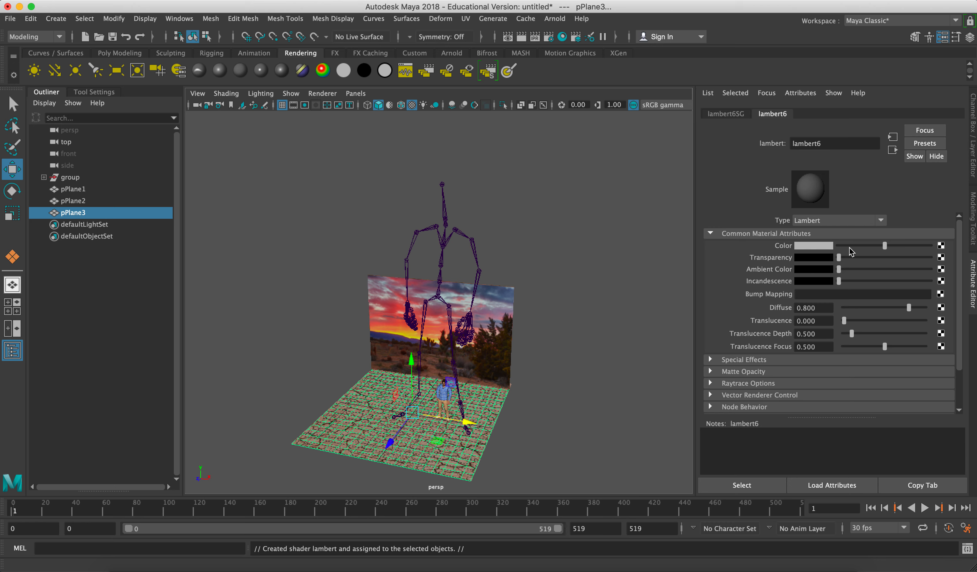
mouse_move(941, 246)
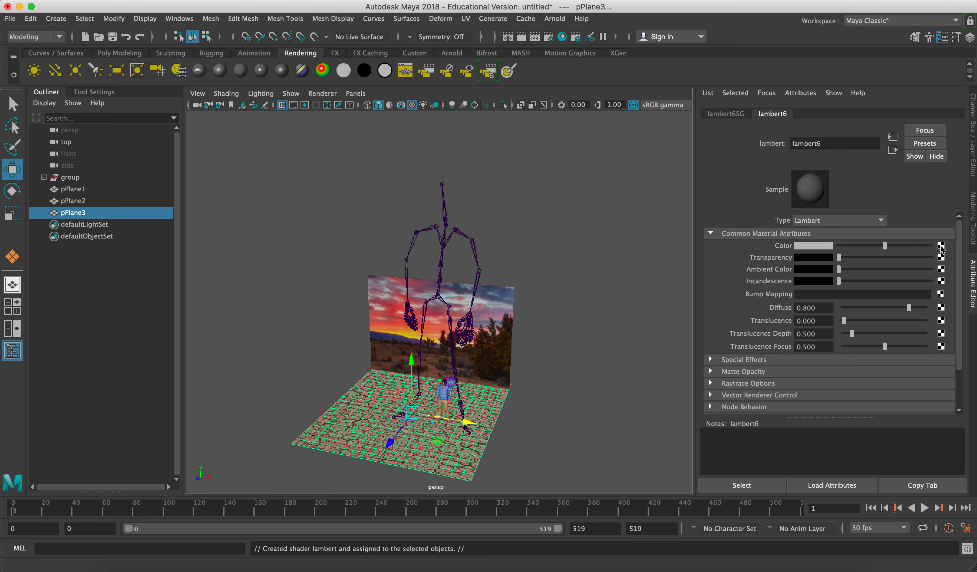
Map lambert6's colour to a new file texture node, file4
click(942, 245)
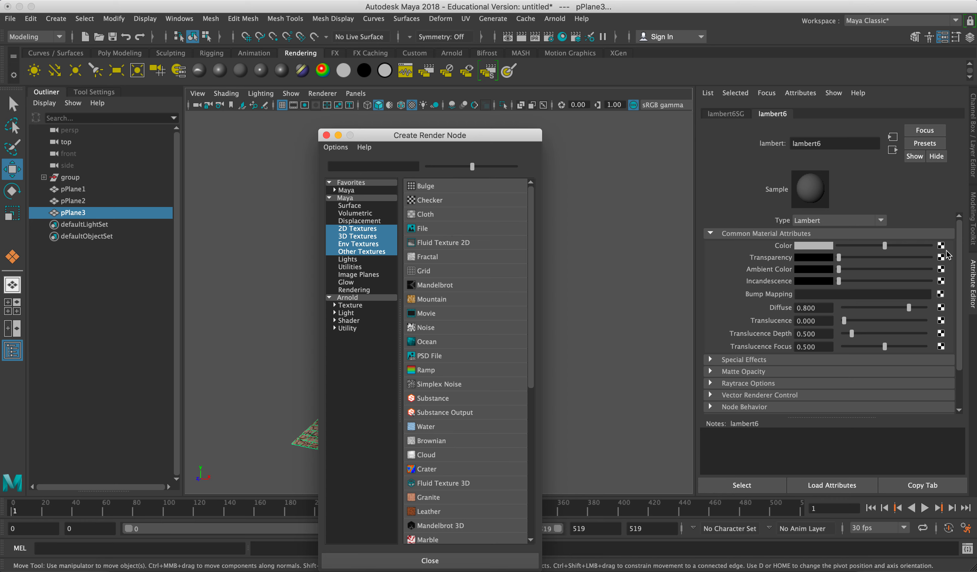
mouse_move(448, 420)
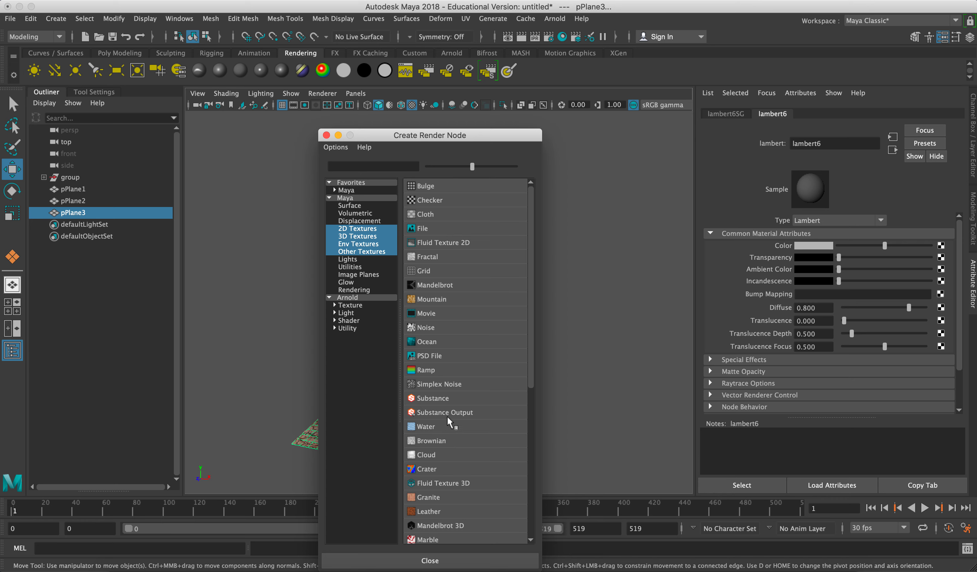
mouse_move(451, 323)
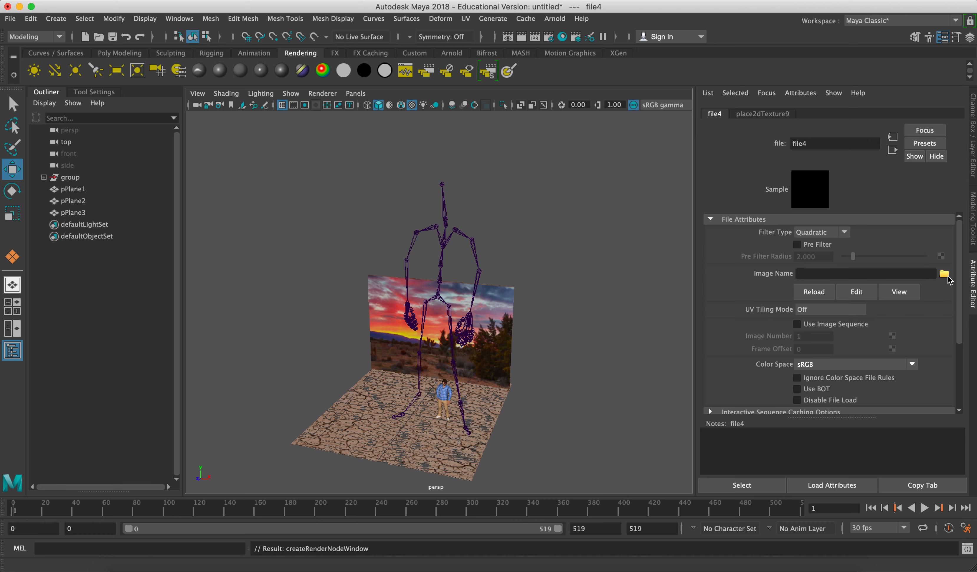
Load Dry-Land.jpg from the Desktop into the floor's file texture, then deselect
click(943, 274)
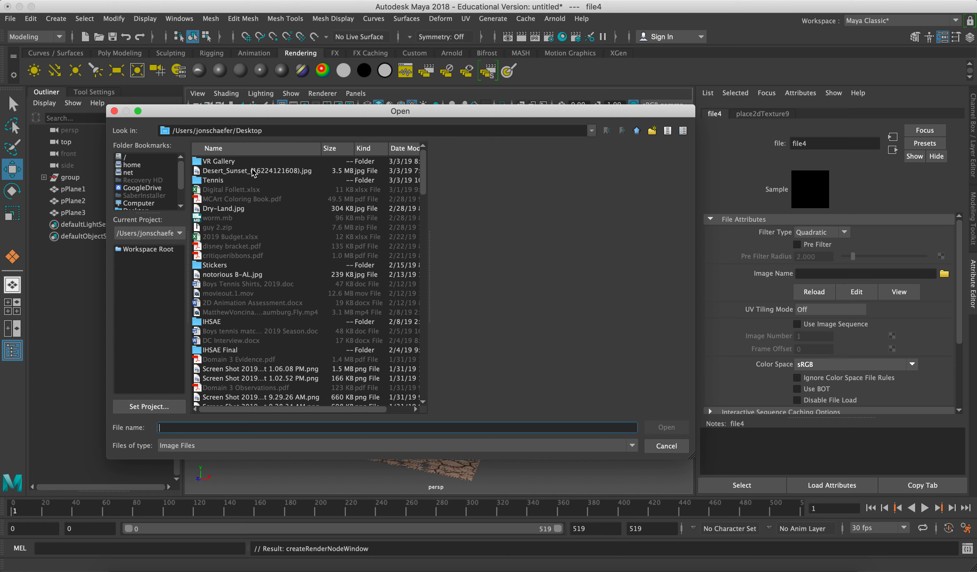
click(223, 208)
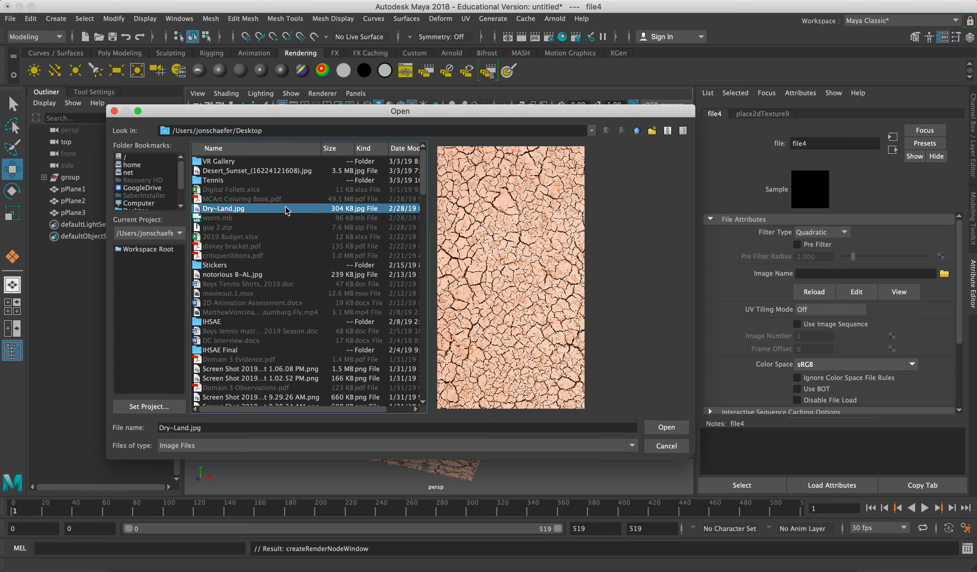
mouse_move(501, 253)
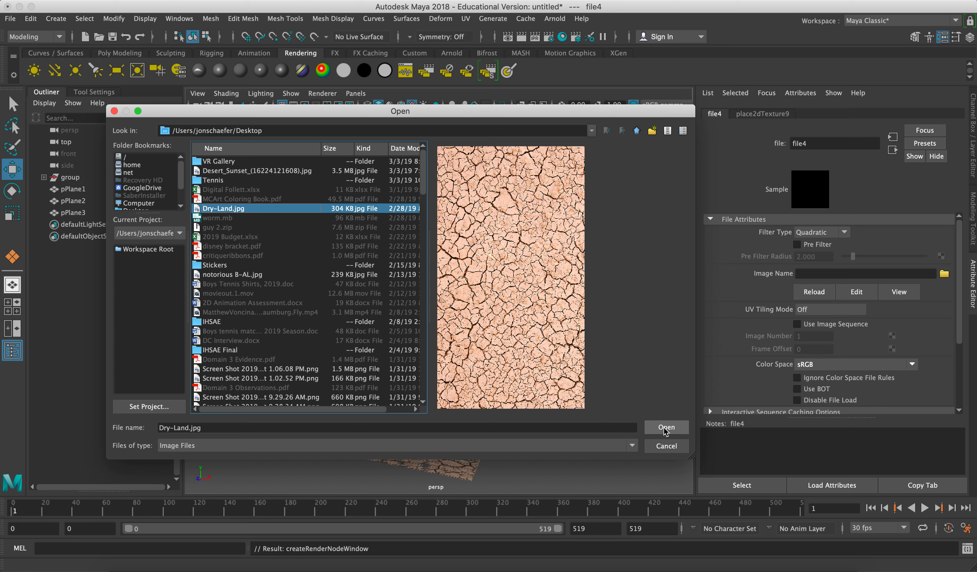
click(667, 427)
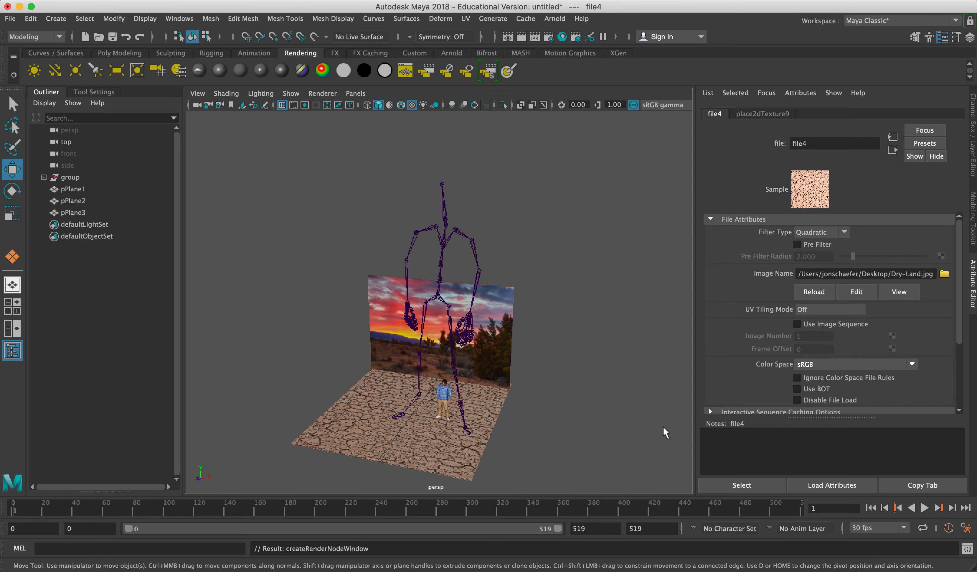
click(73, 190)
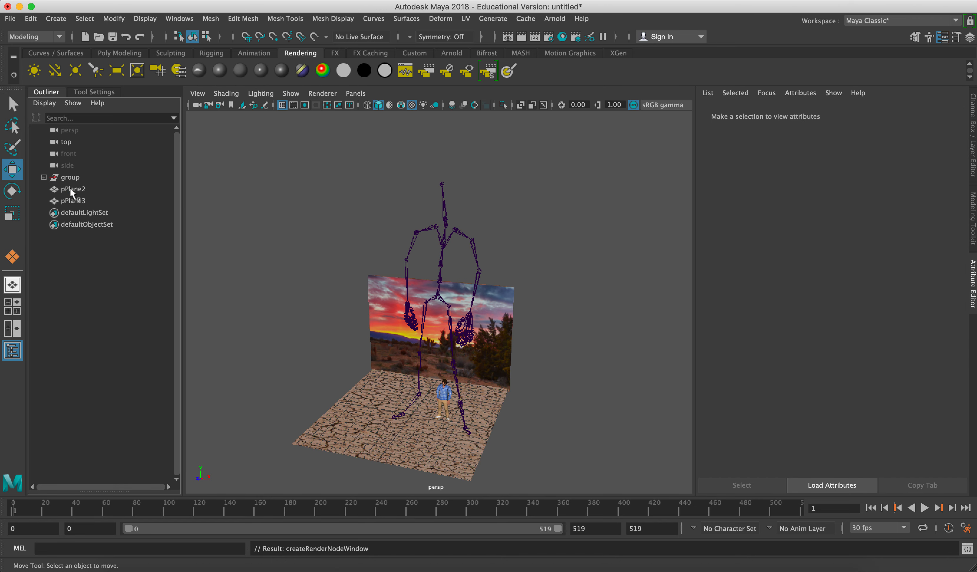
Delete the sunset wall plane pPlane2 from the scene
click(73, 189)
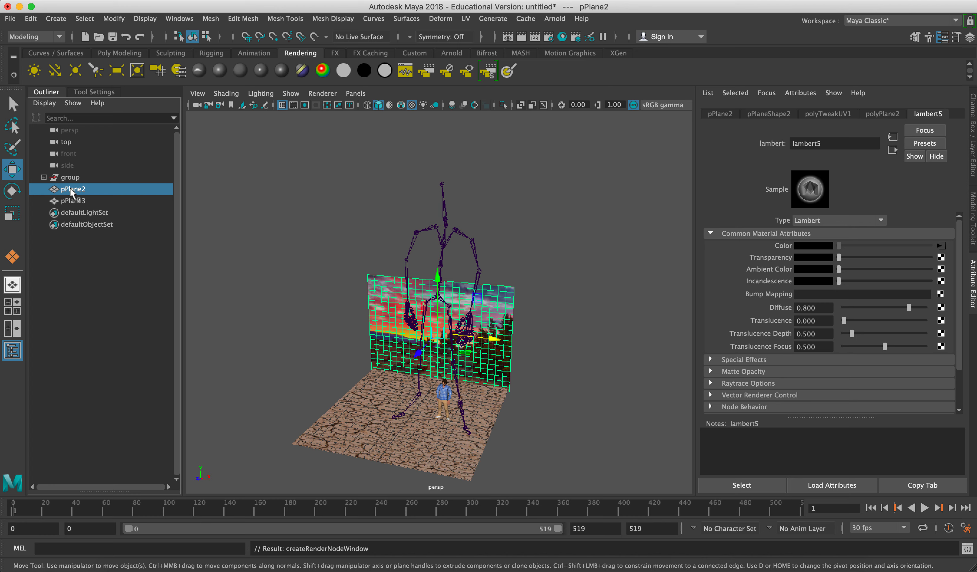
click(76, 201)
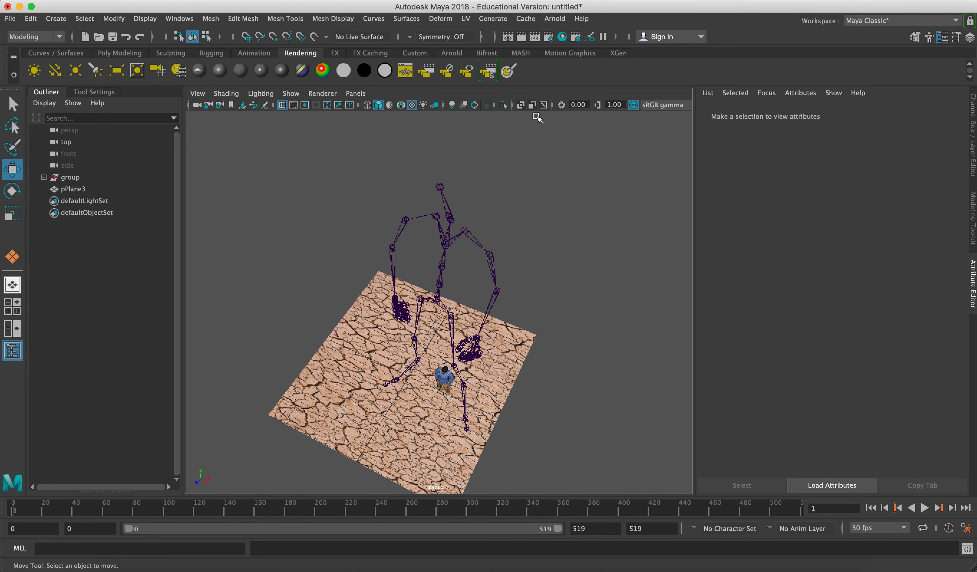
mouse_move(475, 161)
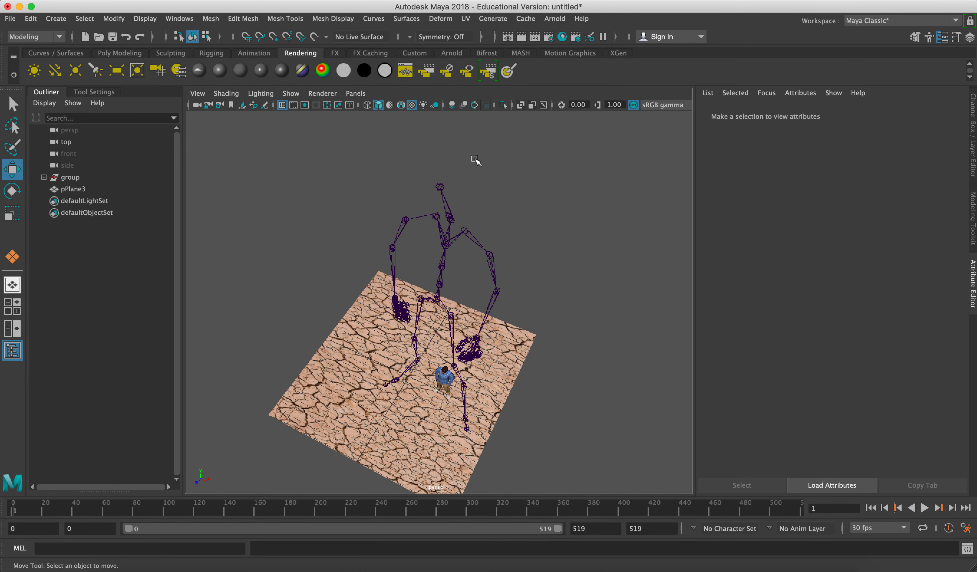
Select floor plane pPlane3 and list the UV mapping commands
click(73, 189)
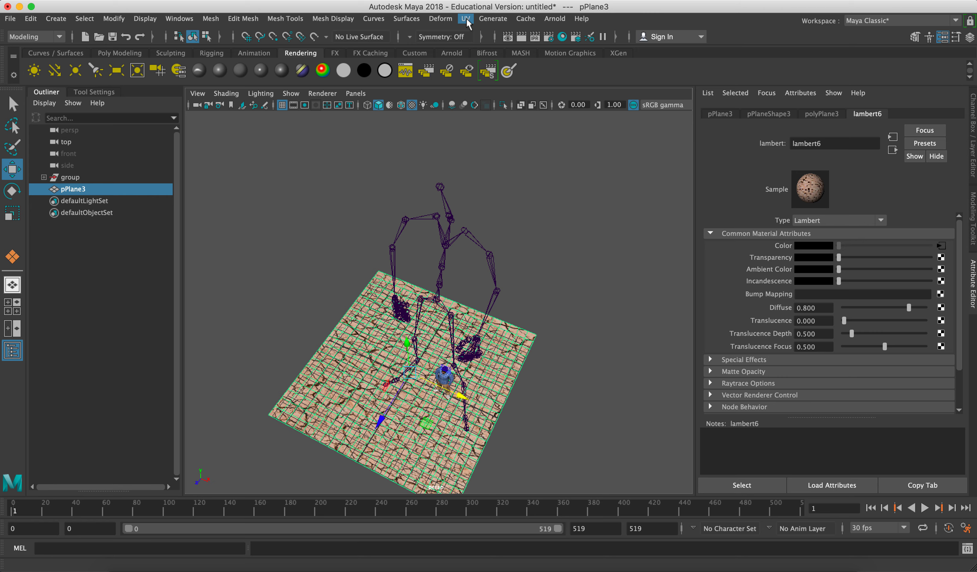
click(465, 19)
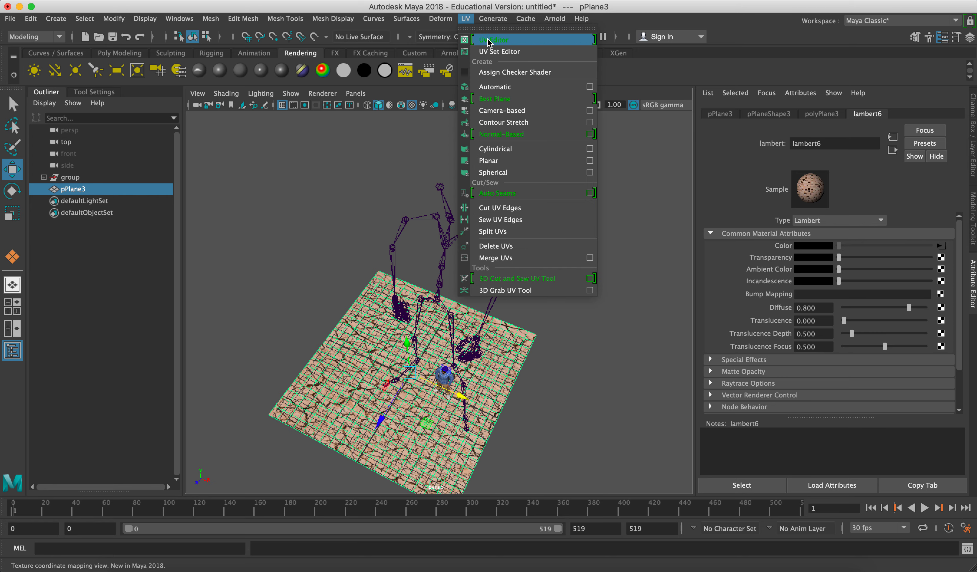
Rescale the floor's UVs in the UV Editor so the cracked-earth texture tiles smaller
click(493, 40)
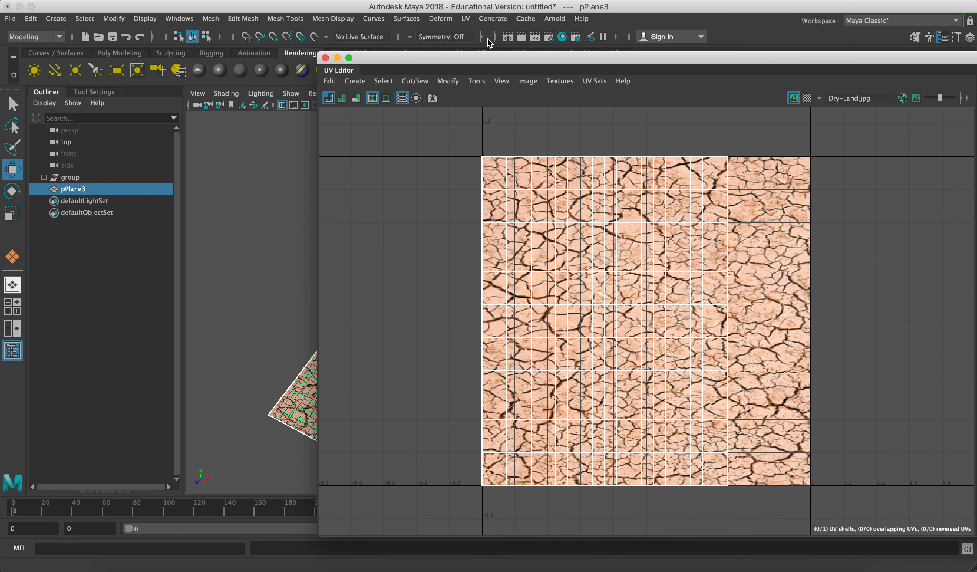
mouse_move(521, 275)
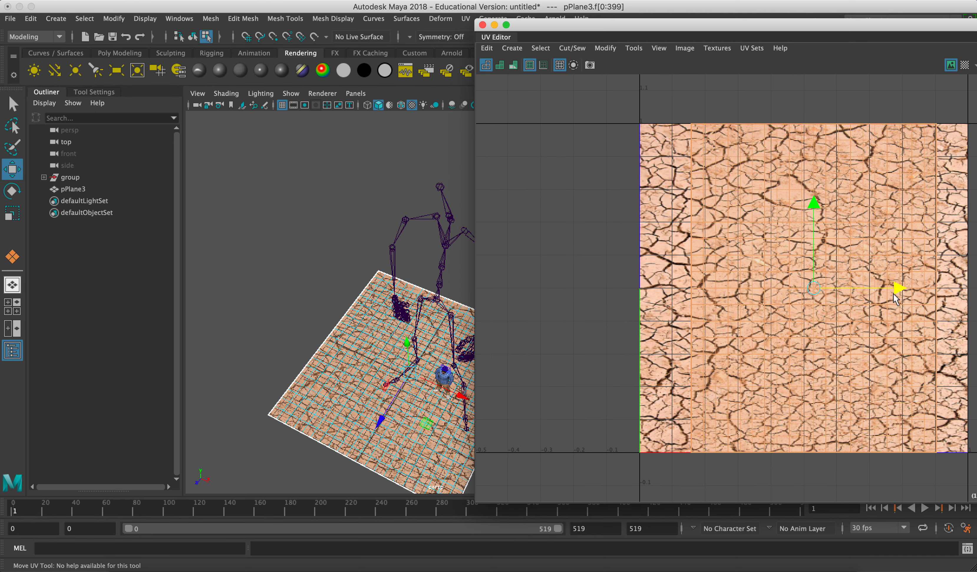
click(10, 214)
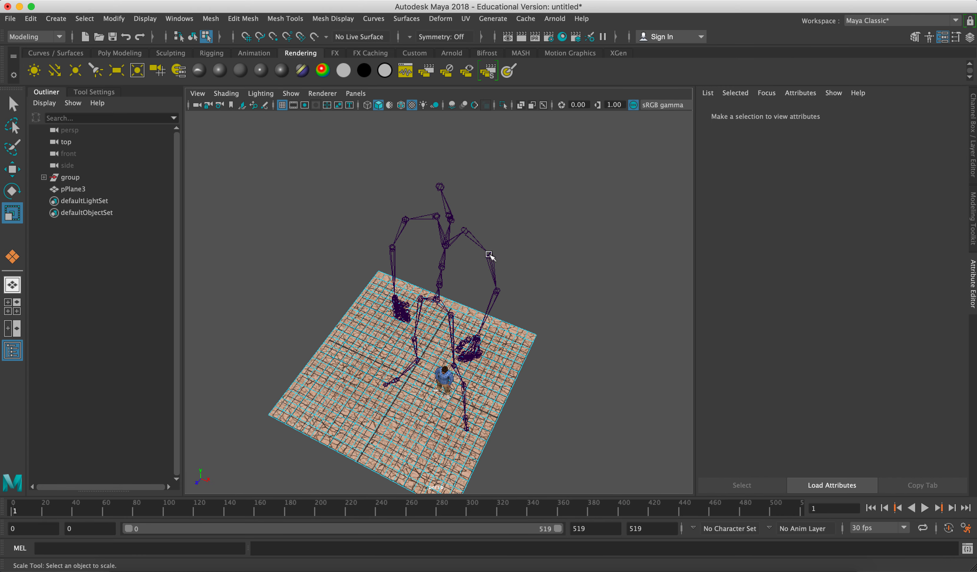
Scale the skeleton rig group so it stands tall over the floor, then deselect
right_click(488, 254)
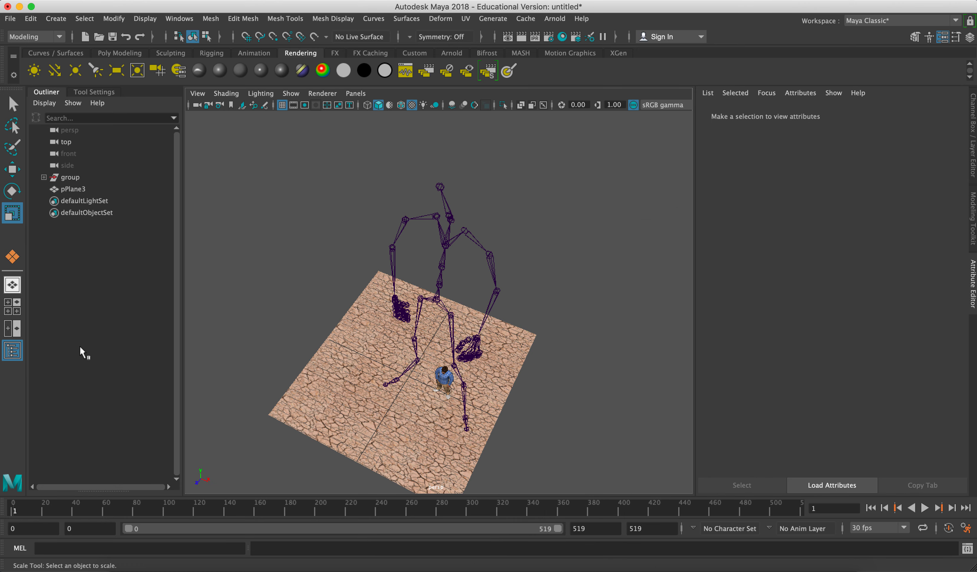
click(71, 177)
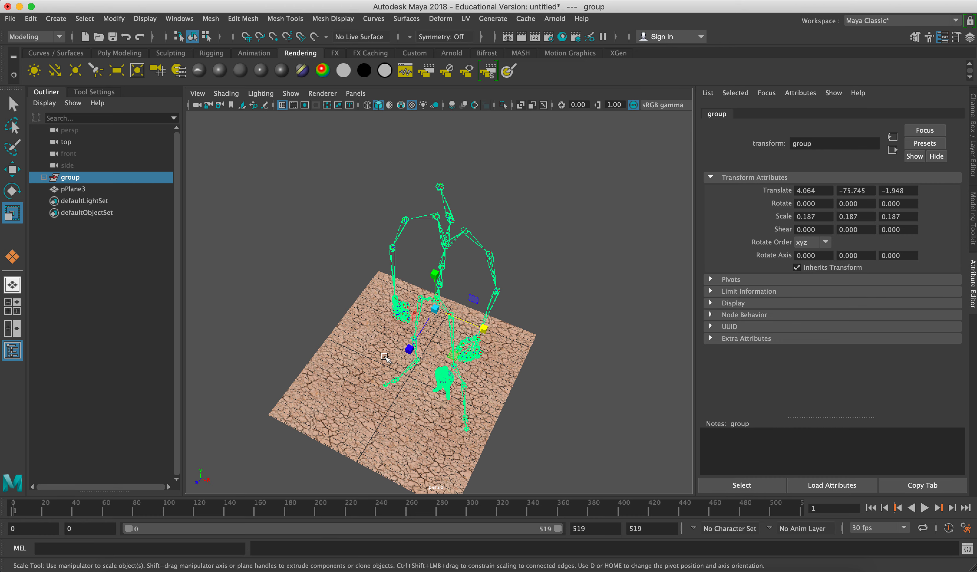
drag(384, 357, 384, 353)
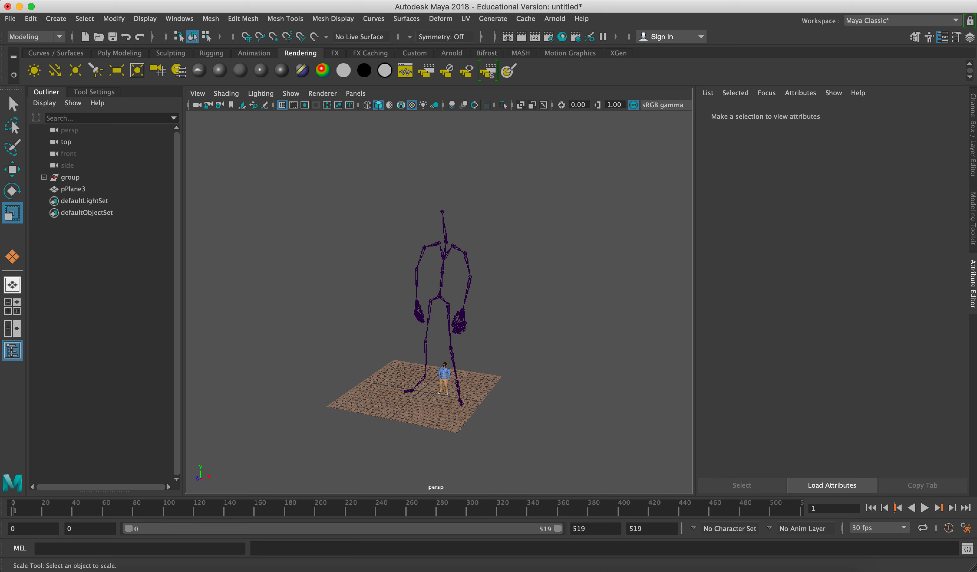
click(56, 18)
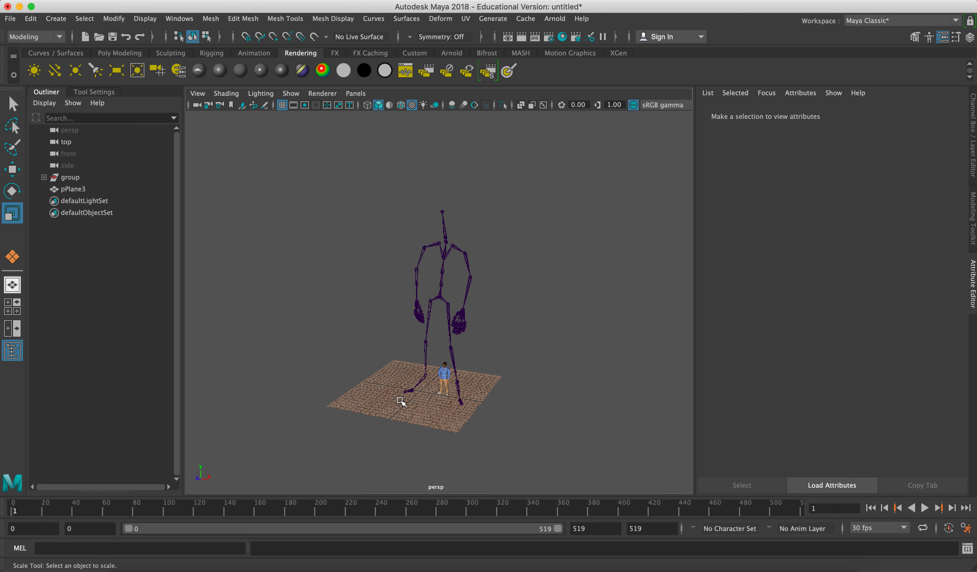
mouse_move(485, 457)
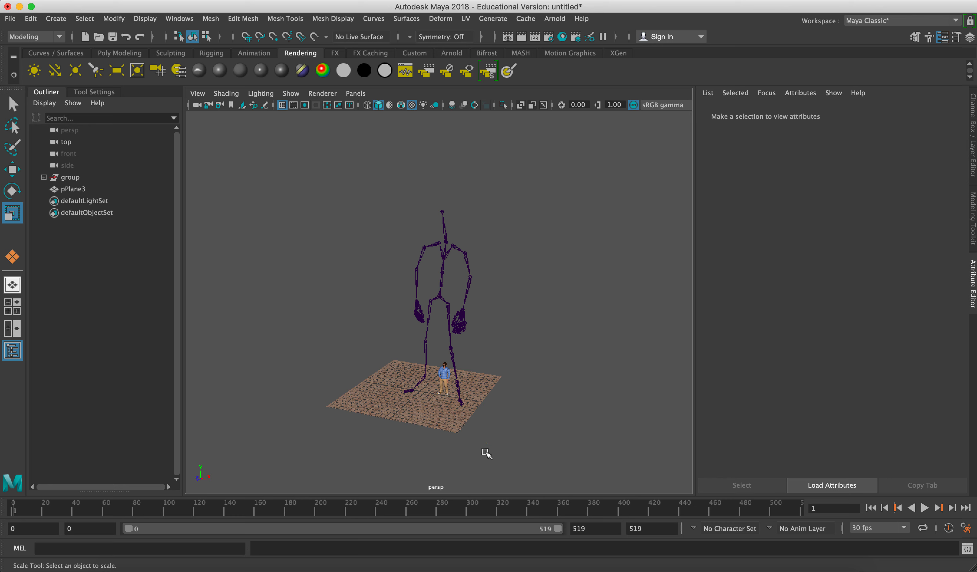
click(56, 18)
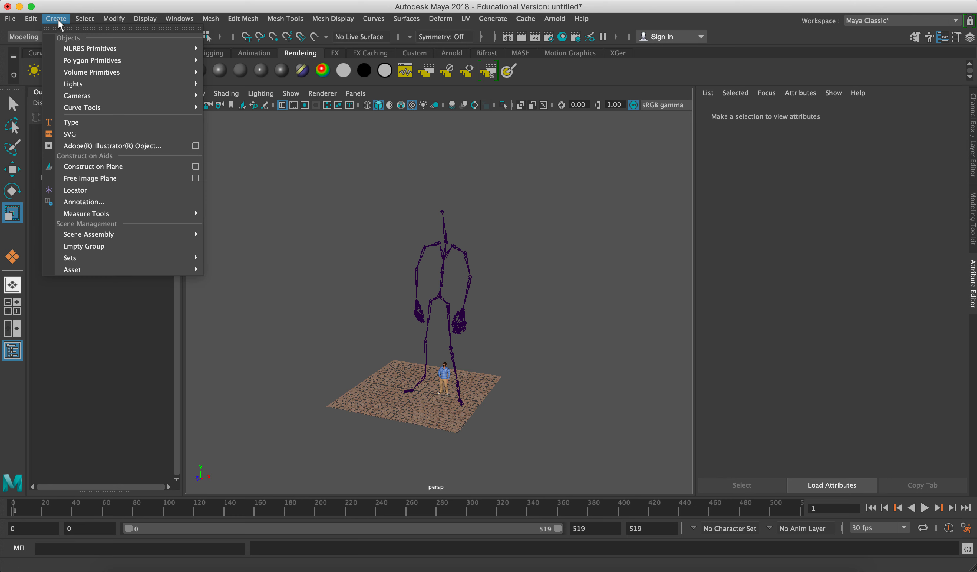
mouse_move(92, 60)
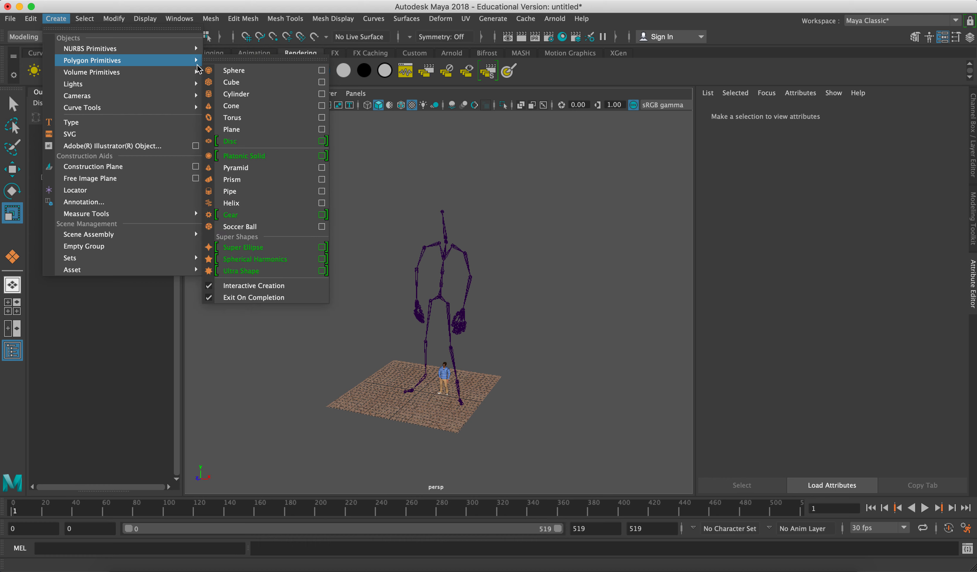
mouse_move(151, 77)
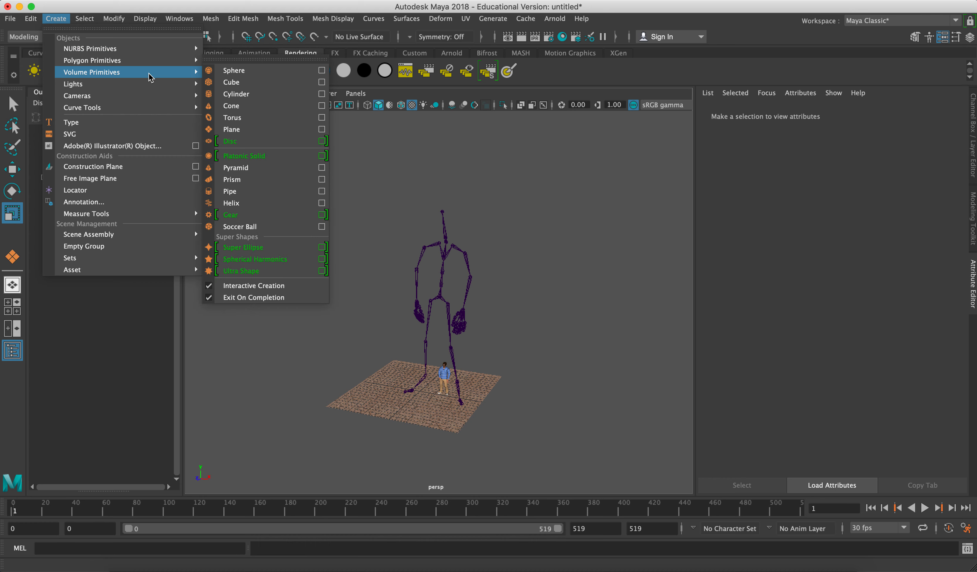
mouse_move(92, 61)
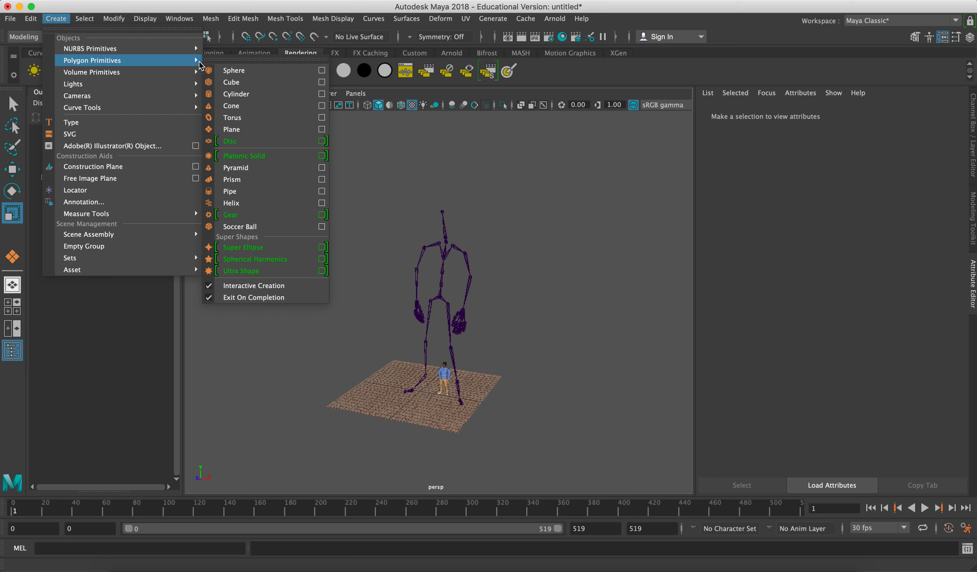
mouse_move(246, 290)
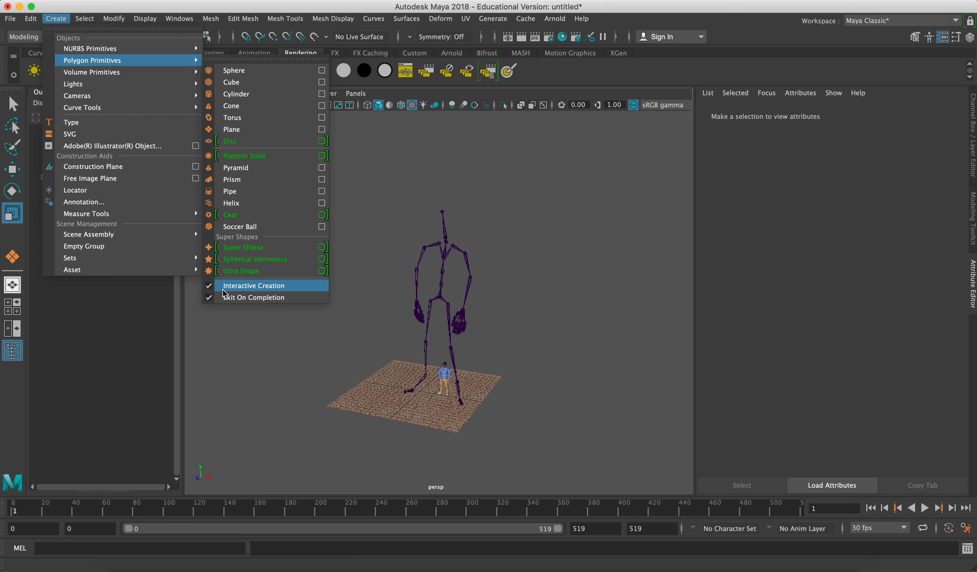
mouse_move(230, 293)
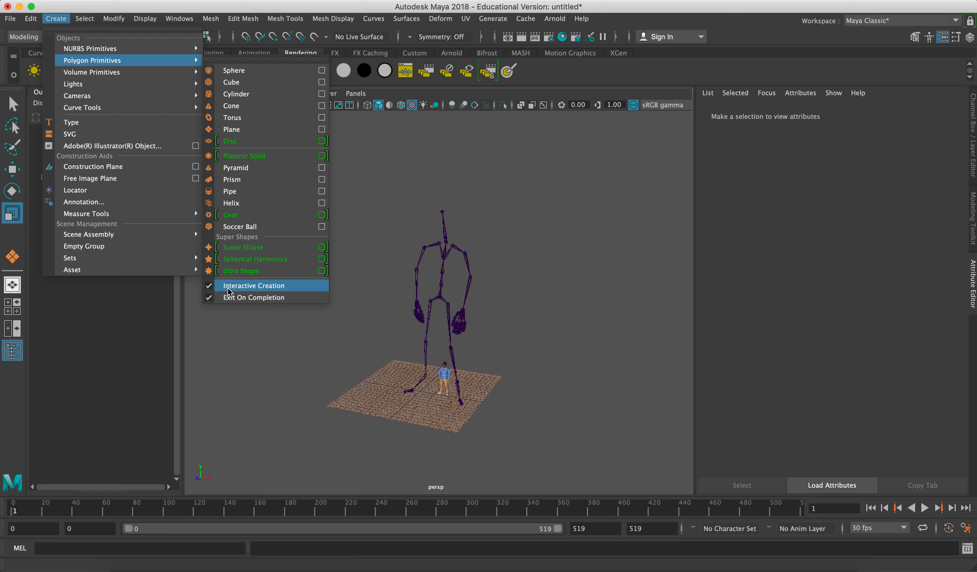
mouse_move(214, 298)
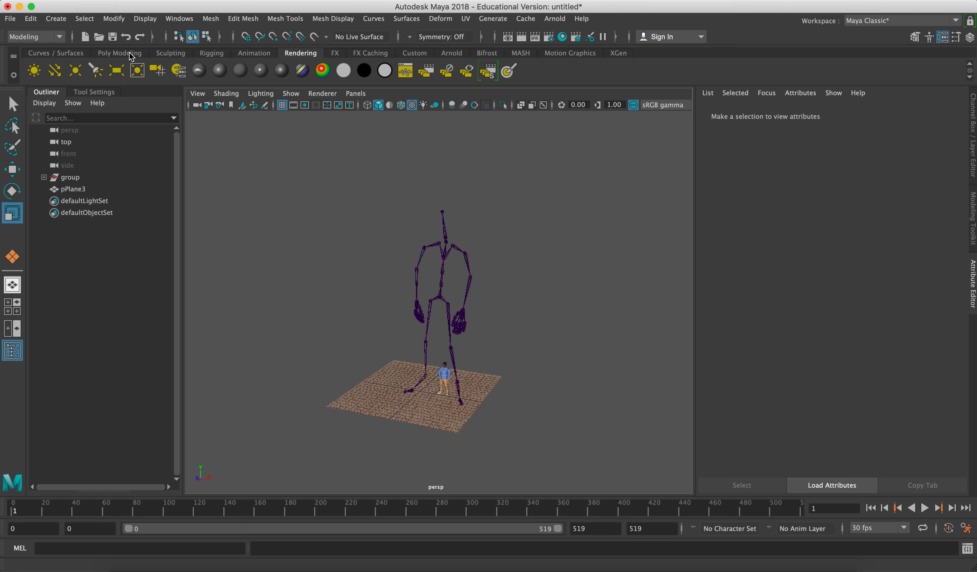
Draw a second polygon plane, pPlane4, over the floor around the character
click(119, 54)
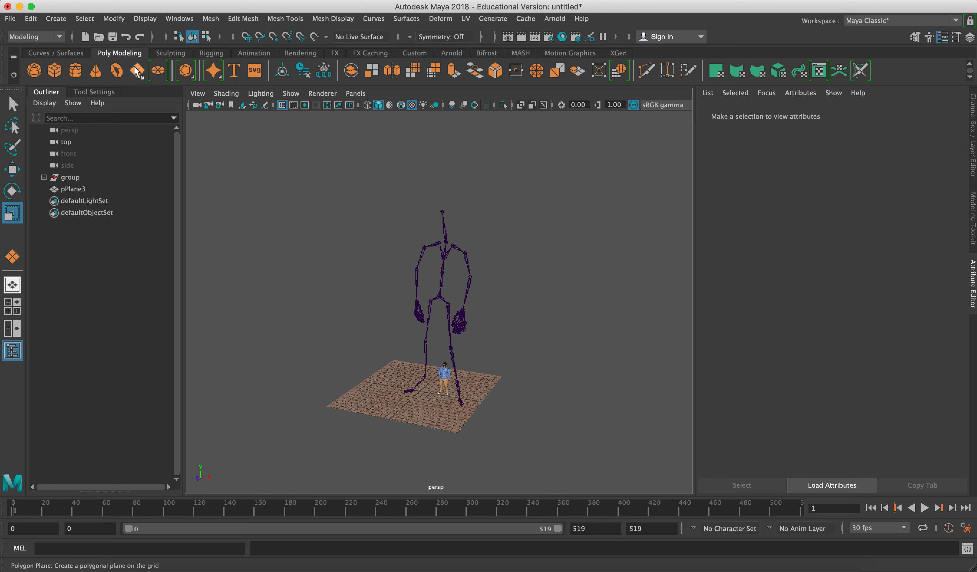
click(137, 70)
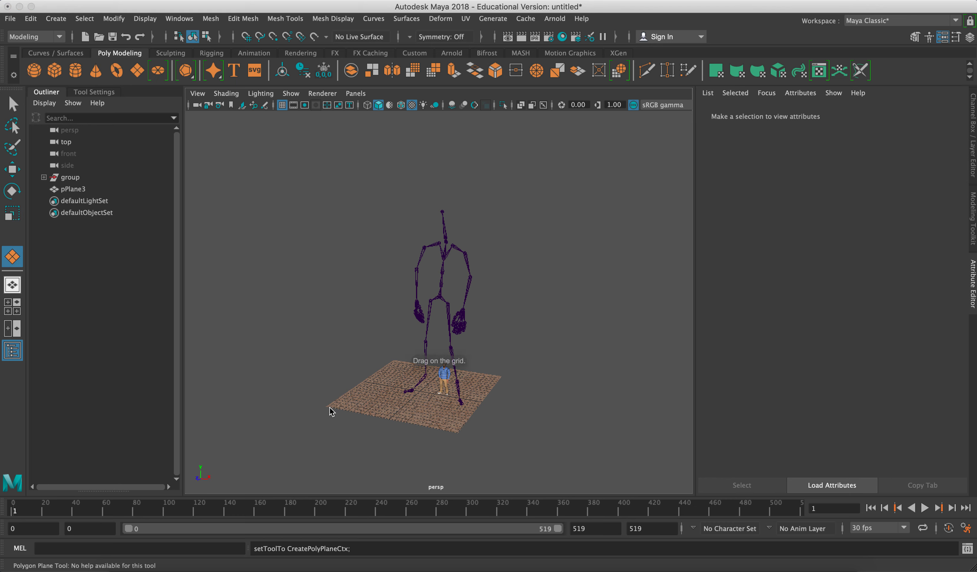
drag(330, 408, 390, 418)
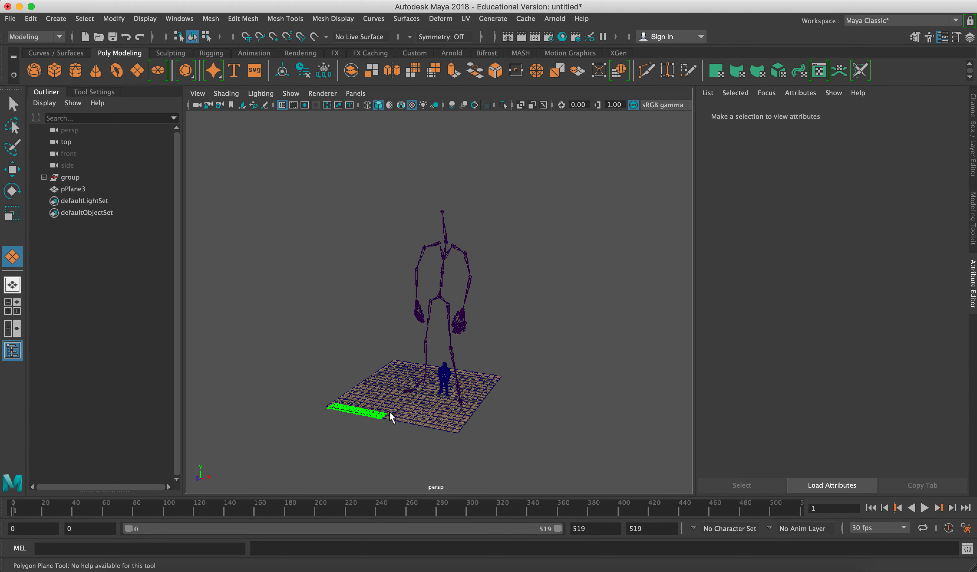
click(502, 382)
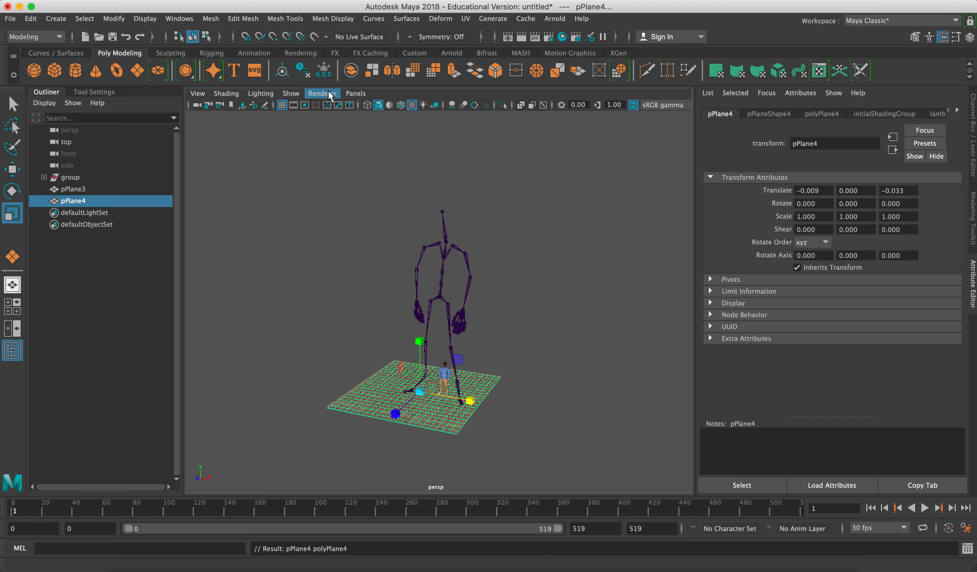
click(301, 53)
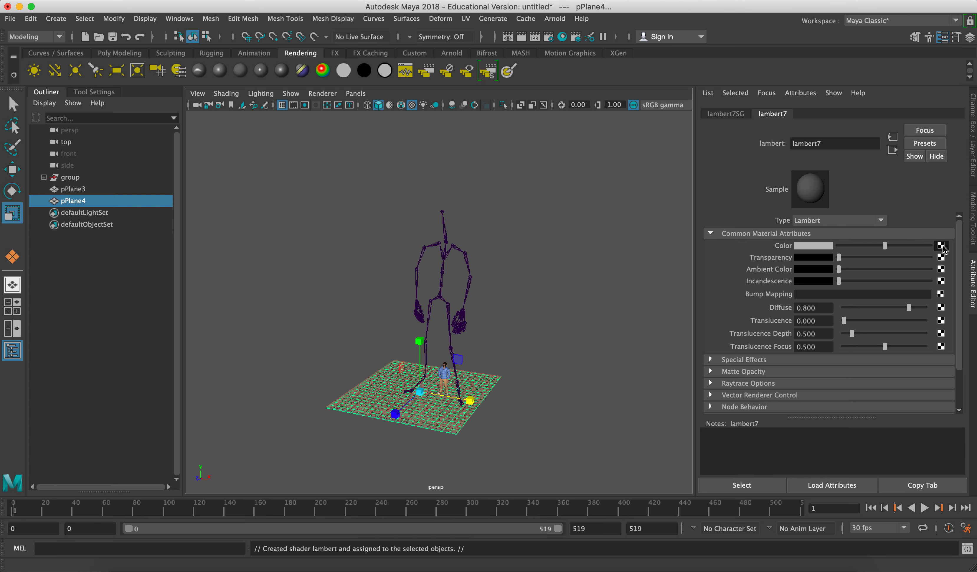
click(940, 247)
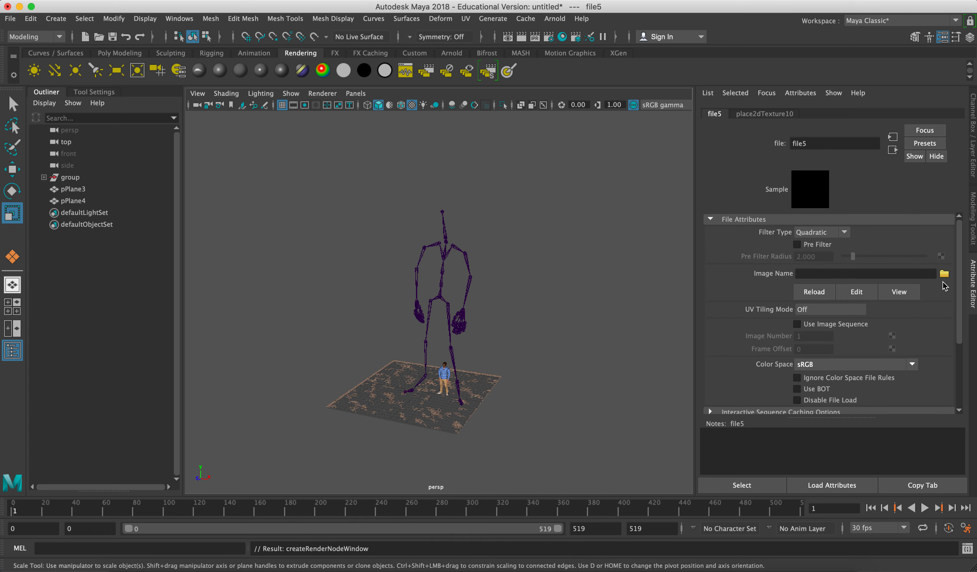
click(944, 274)
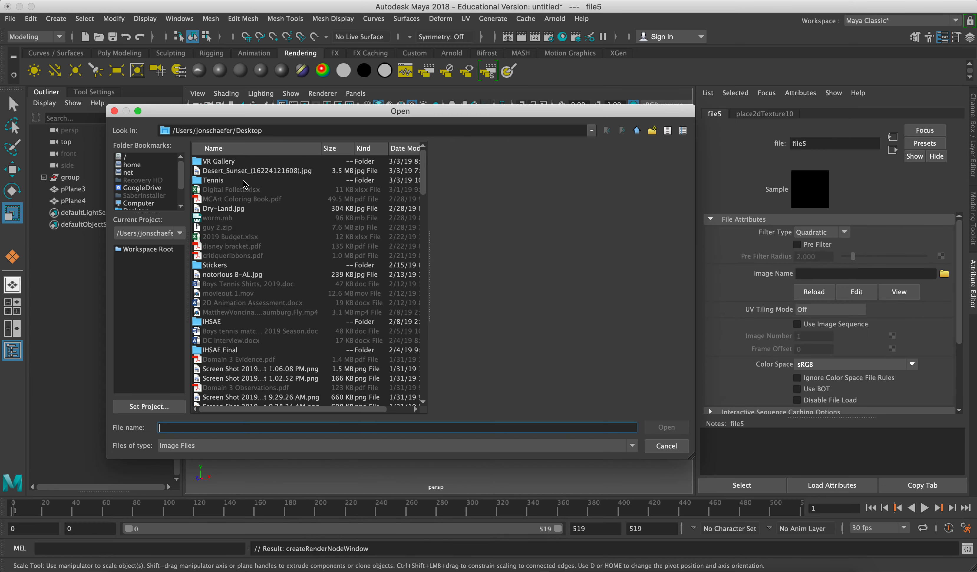
click(257, 171)
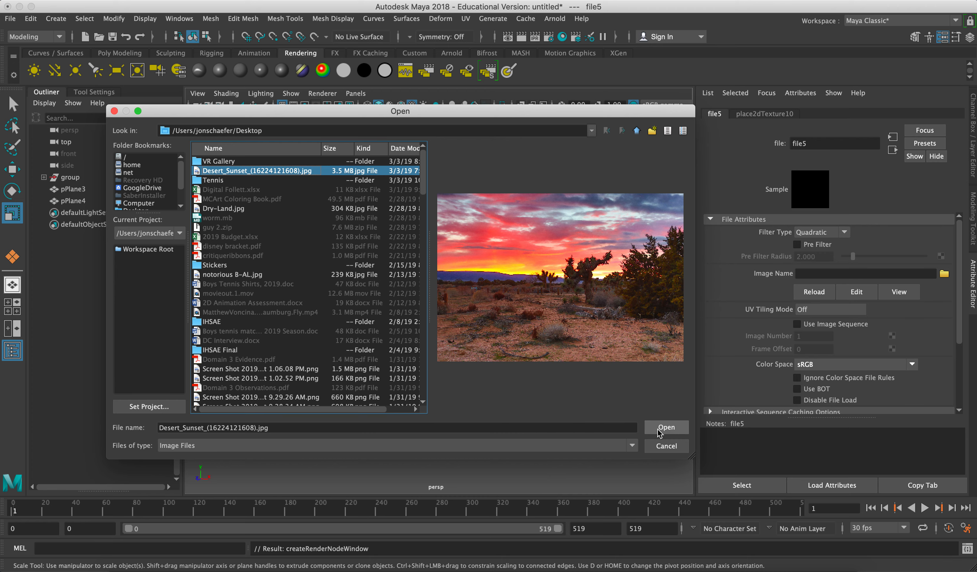
click(667, 427)
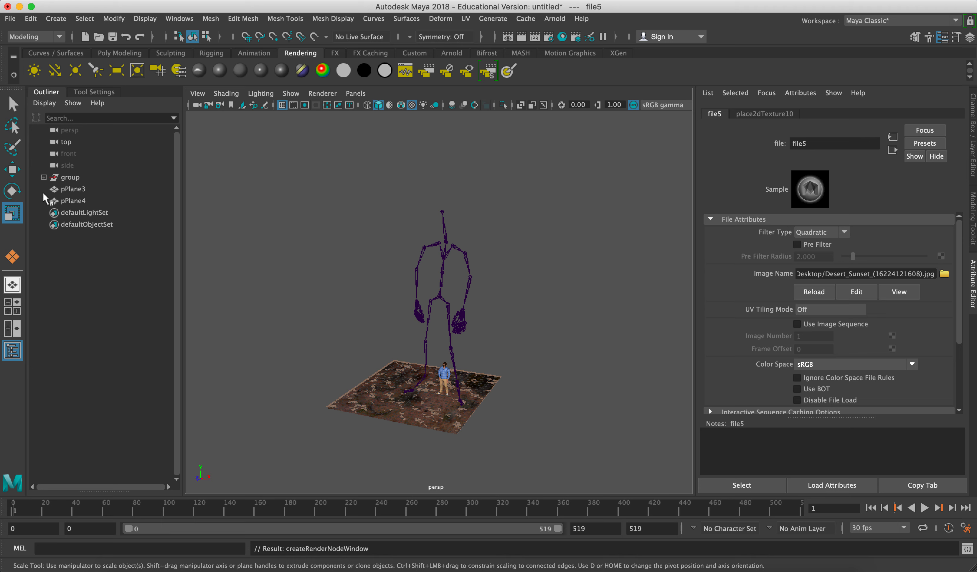
Stand pPlane4 upright with Rotate X set to exactly 90 degrees
click(74, 201)
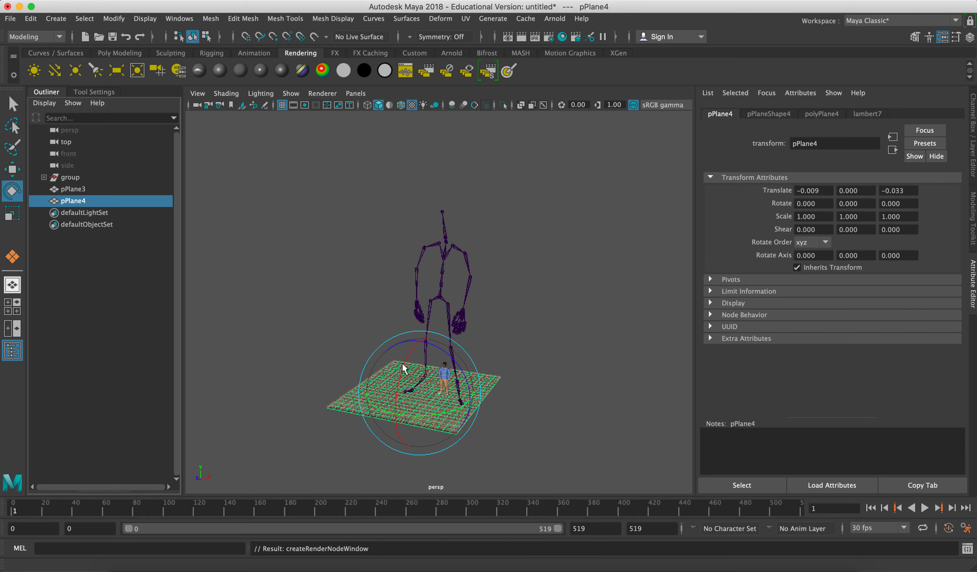
drag(404, 368, 416, 443)
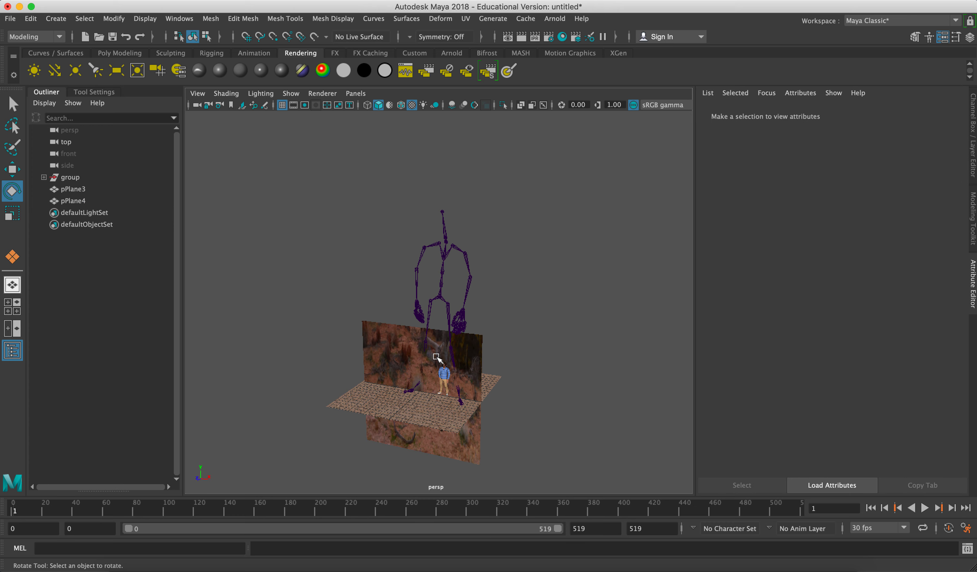
click(437, 361)
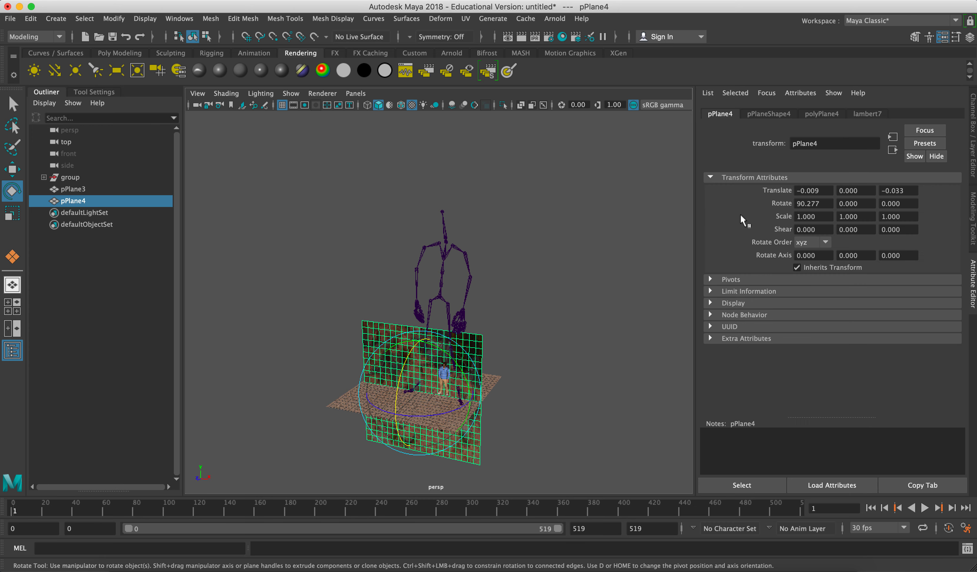
mouse_move(802, 177)
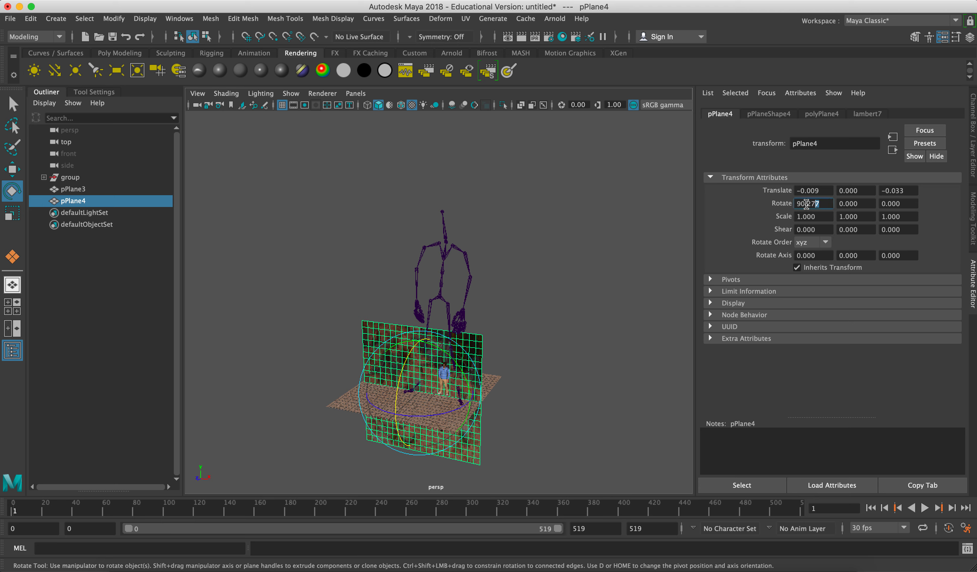
text(90)
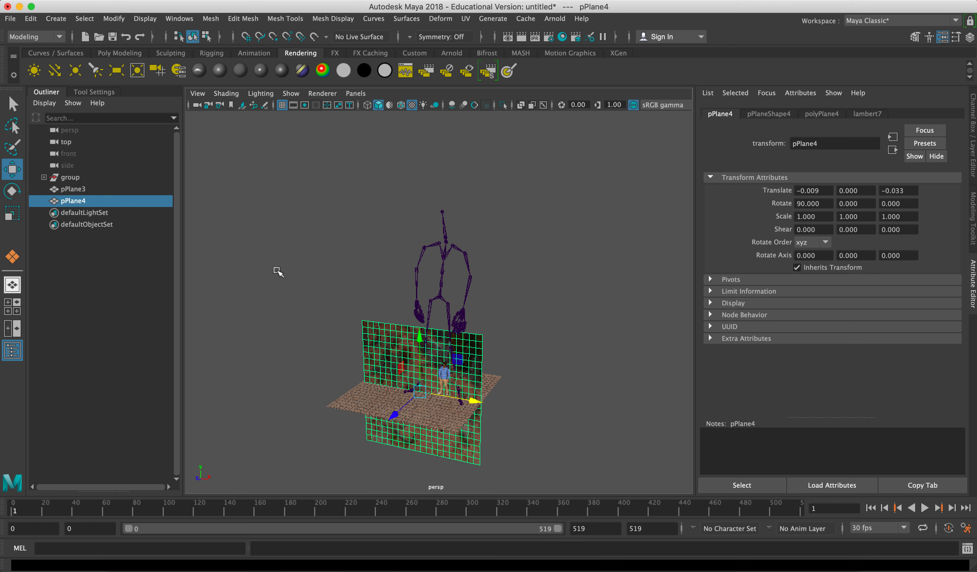
Raise the upright wall off the floor and push it back behind the skeleton as a backdrop
drag(420, 335, 419, 280)
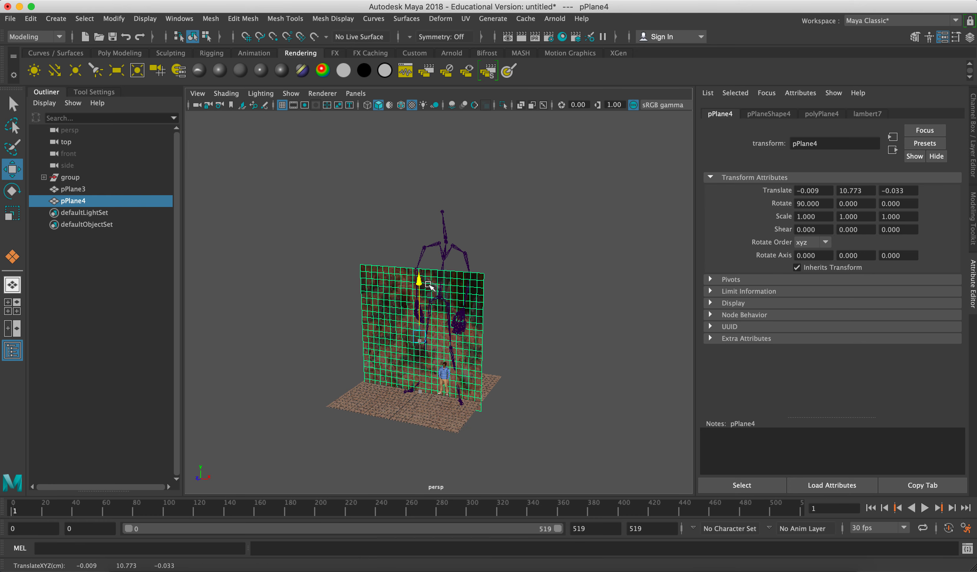
drag(420, 281, 394, 344)
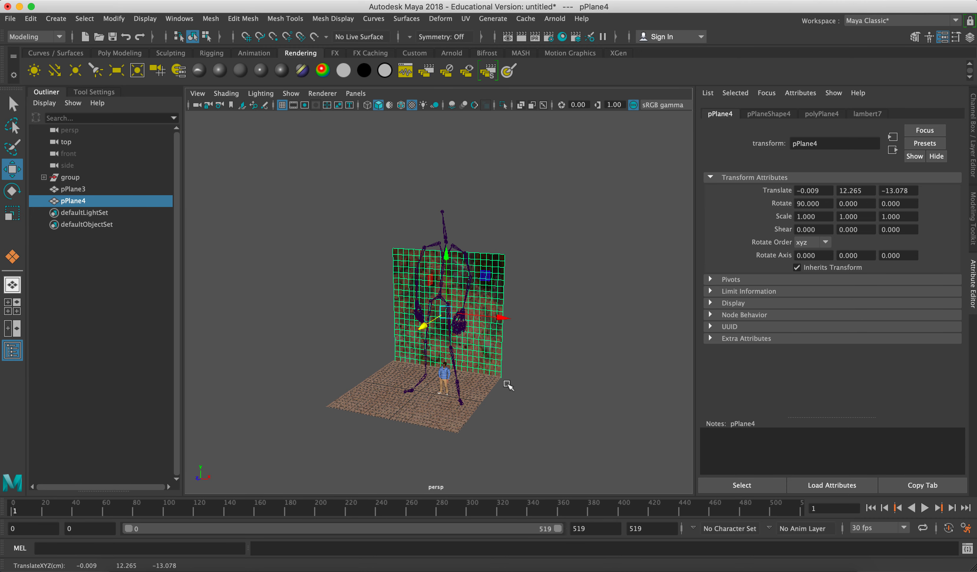
drag(508, 385, 541, 370)
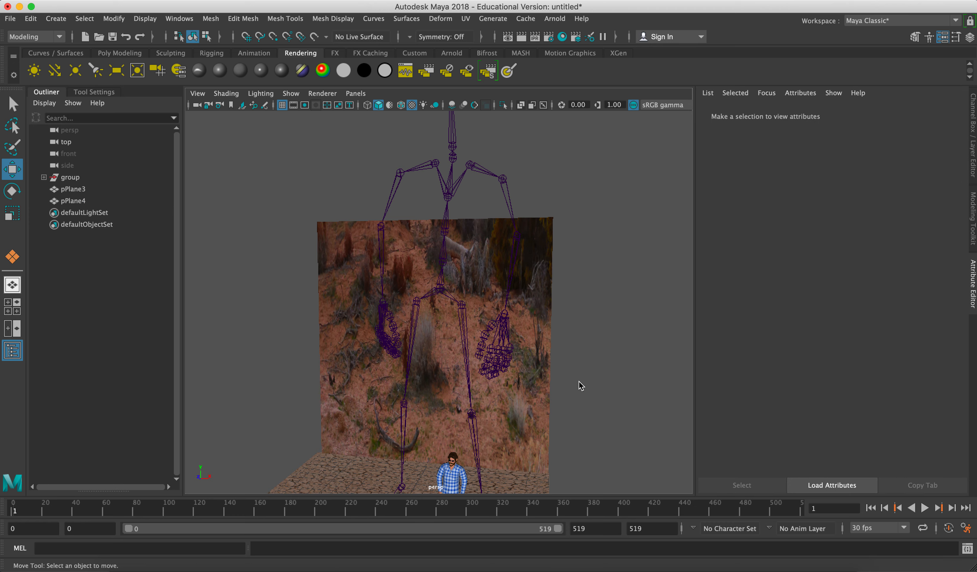
click(73, 201)
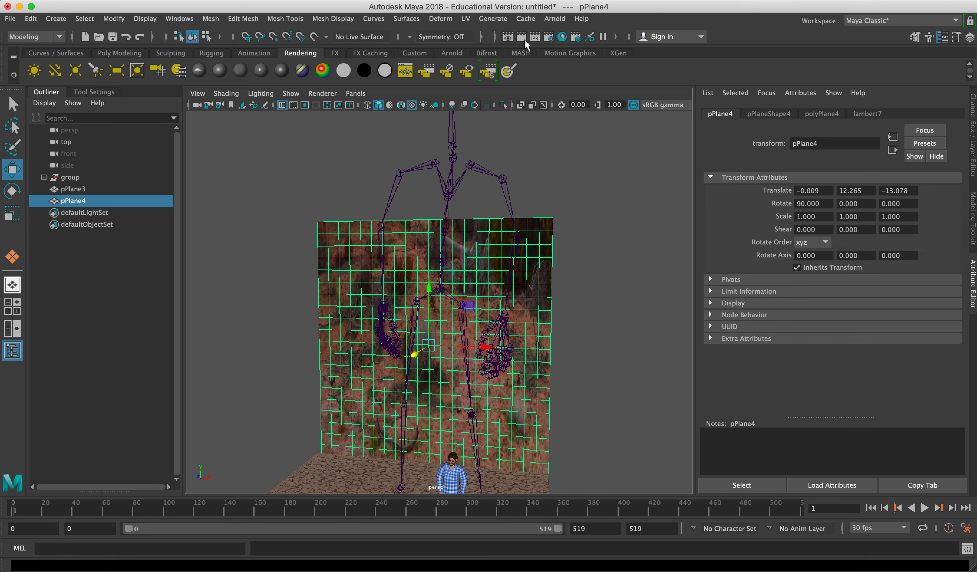
Bring the wall into the UV Editor with selection set to whole UV shells
click(466, 19)
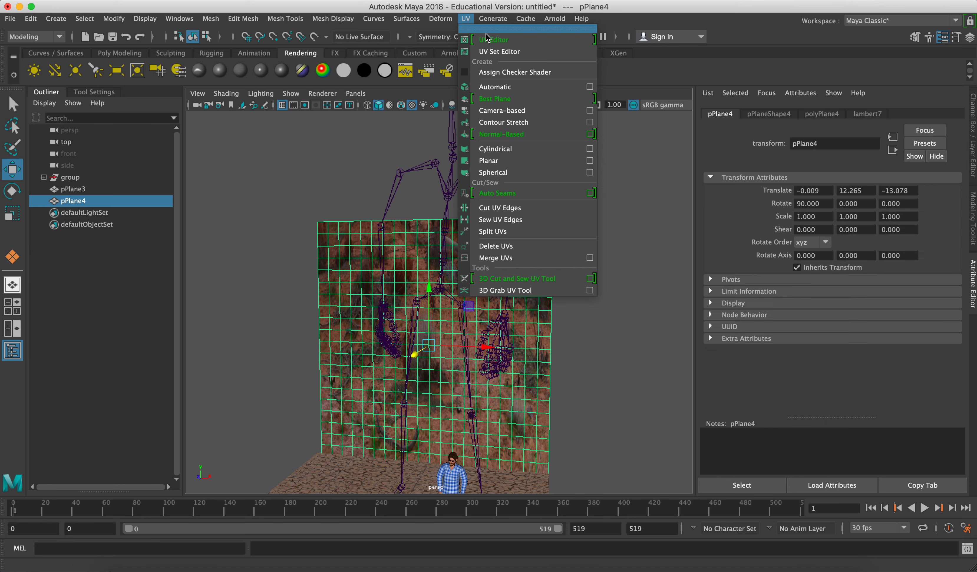
mouse_move(489, 41)
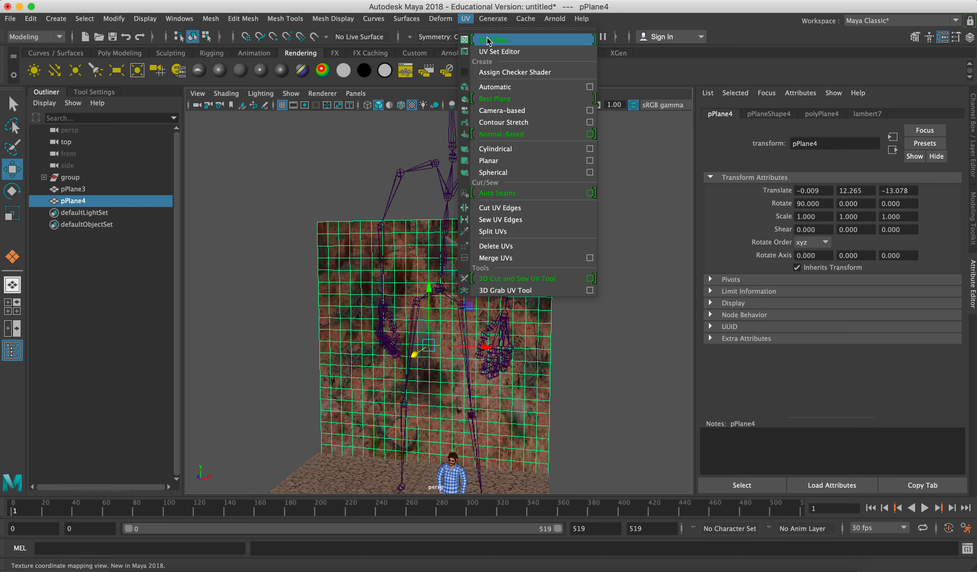
click(495, 40)
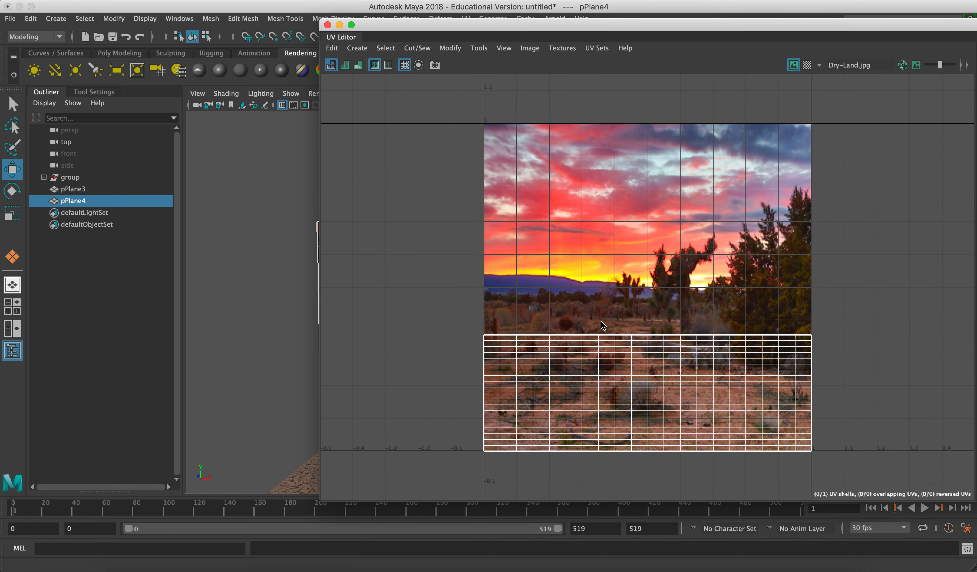
mouse_move(544, 380)
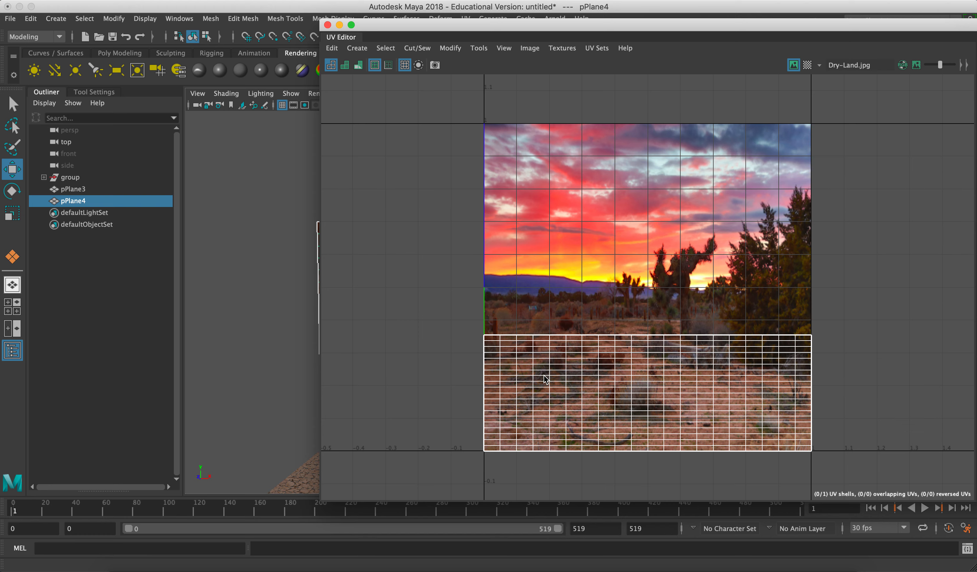
right_click(546, 380)
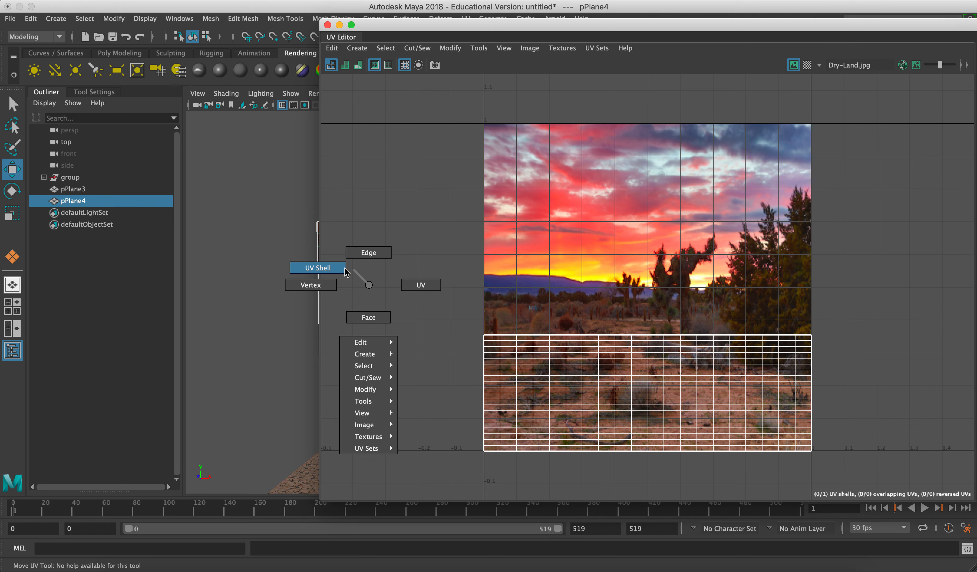
click(318, 268)
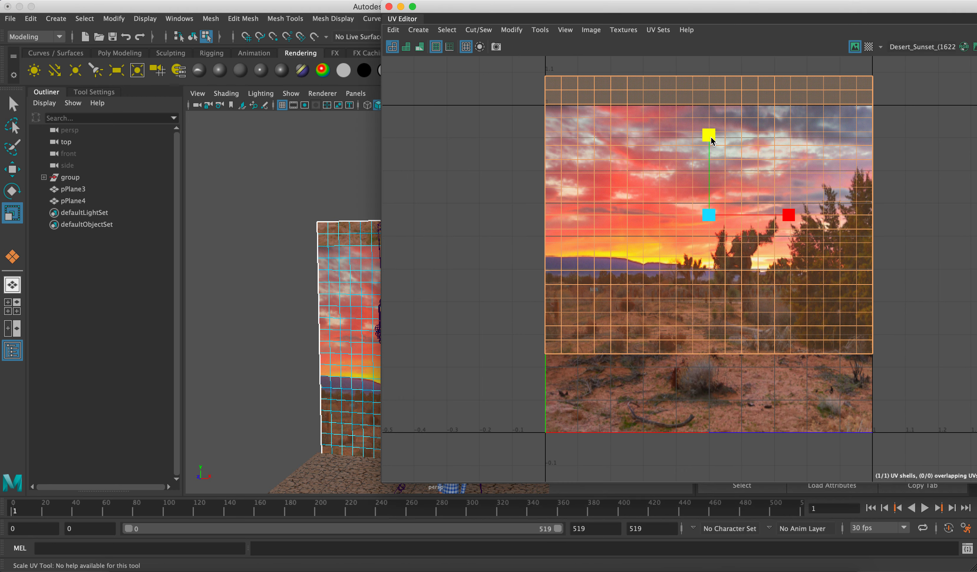
mouse_move(715, 143)
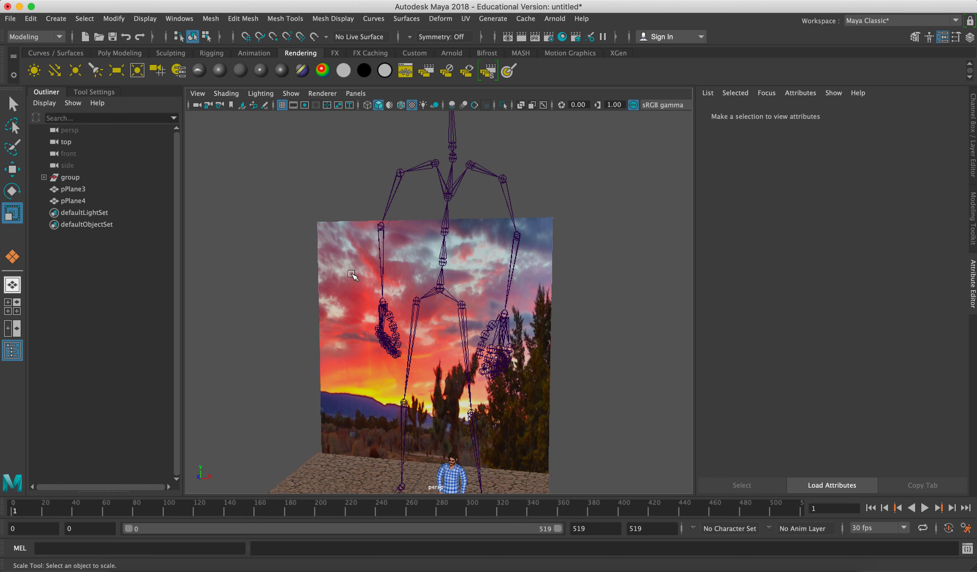
Check the sunset wall's placement behind the character from around the scene, ending on the floor plane
click(74, 201)
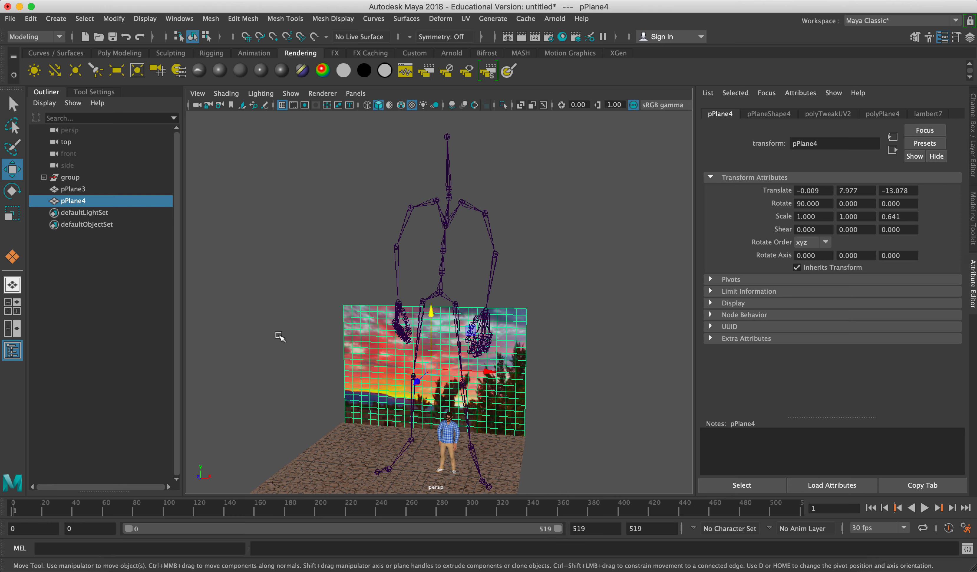
click(278, 336)
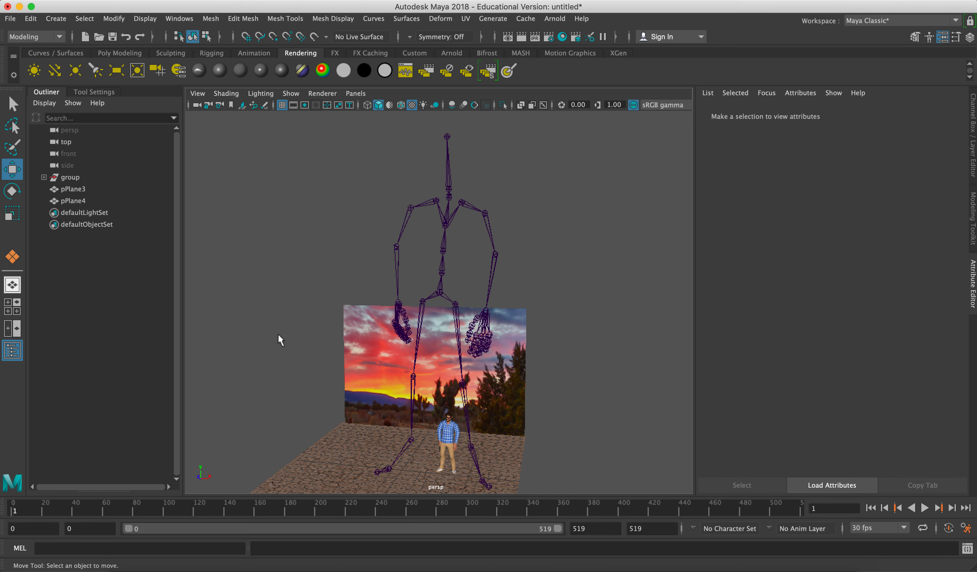
click(73, 201)
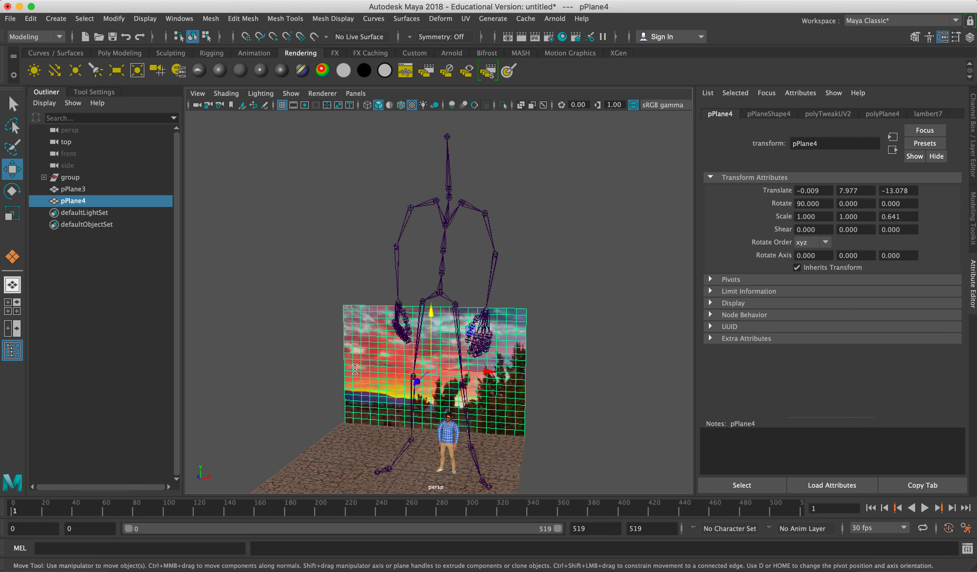
mouse_move(60, 186)
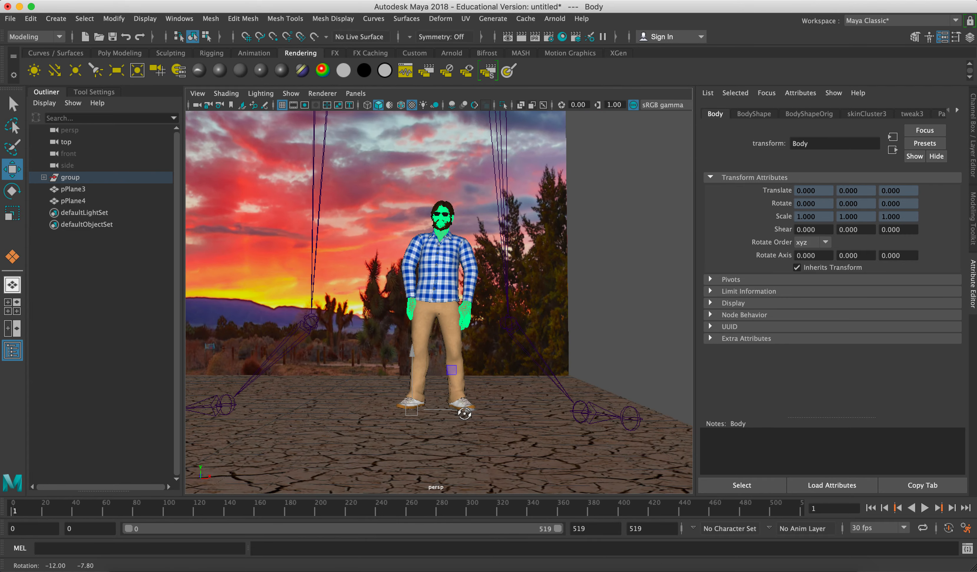
drag(464, 413, 432, 420)
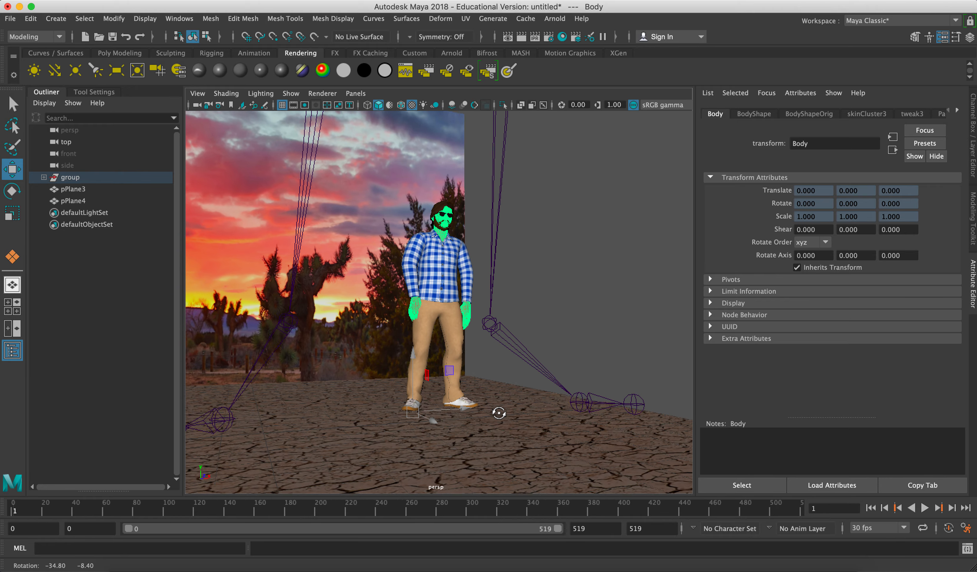
click(73, 190)
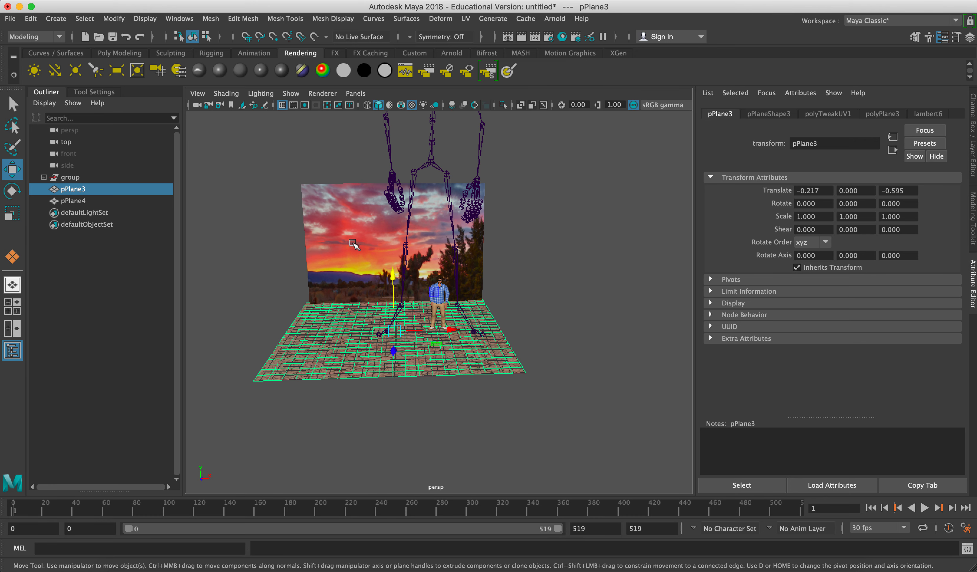
click(74, 201)
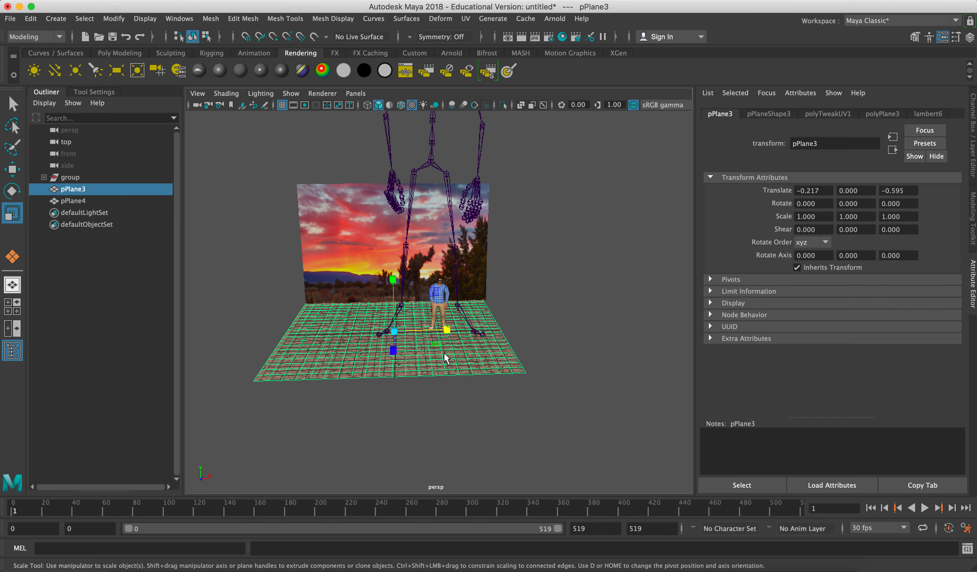
click(72, 201)
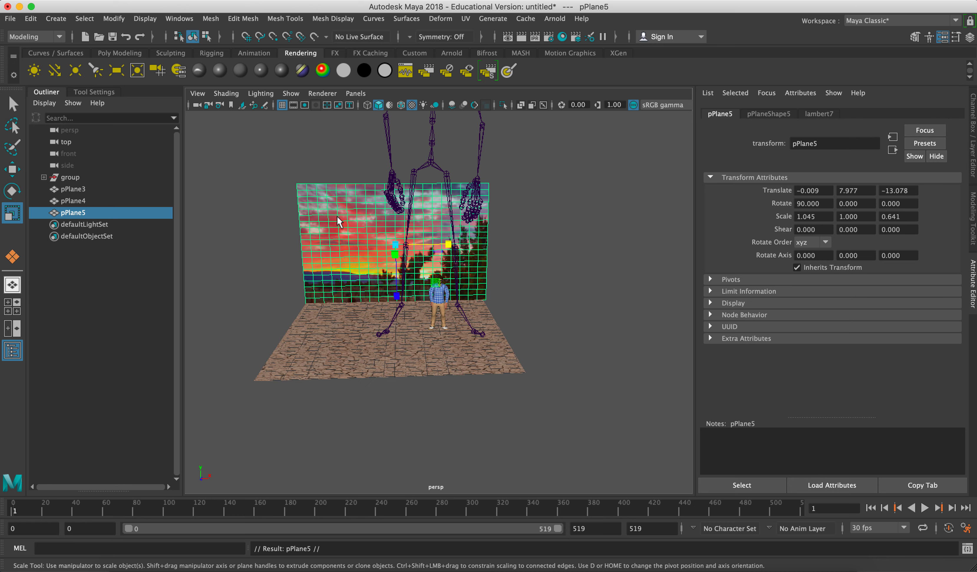
mouse_move(104, 240)
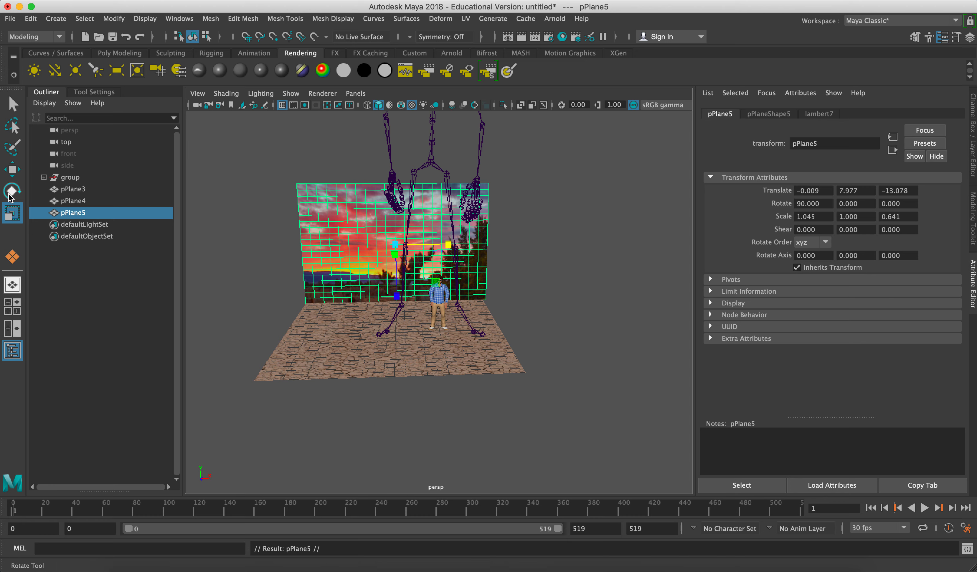
Turn duplicate wall pPlane5 to Rotate Y 90 and move it to the floor's right edge as a side wall
click(12, 168)
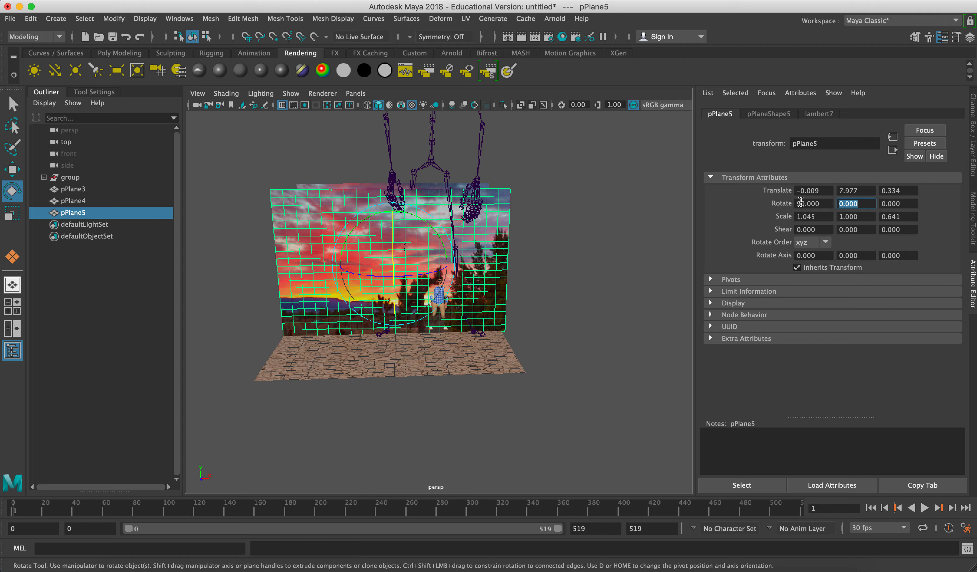
text(90.000)
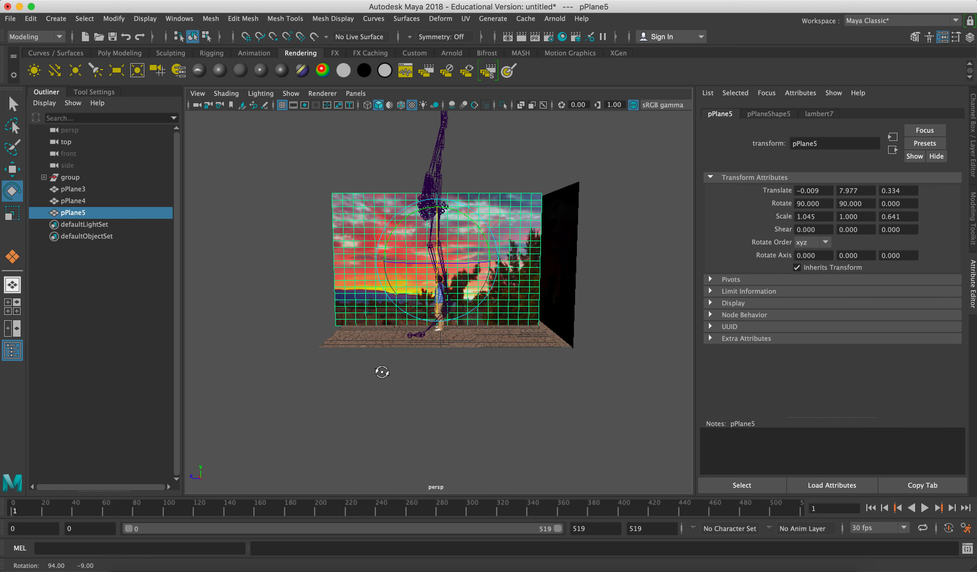
click(12, 169)
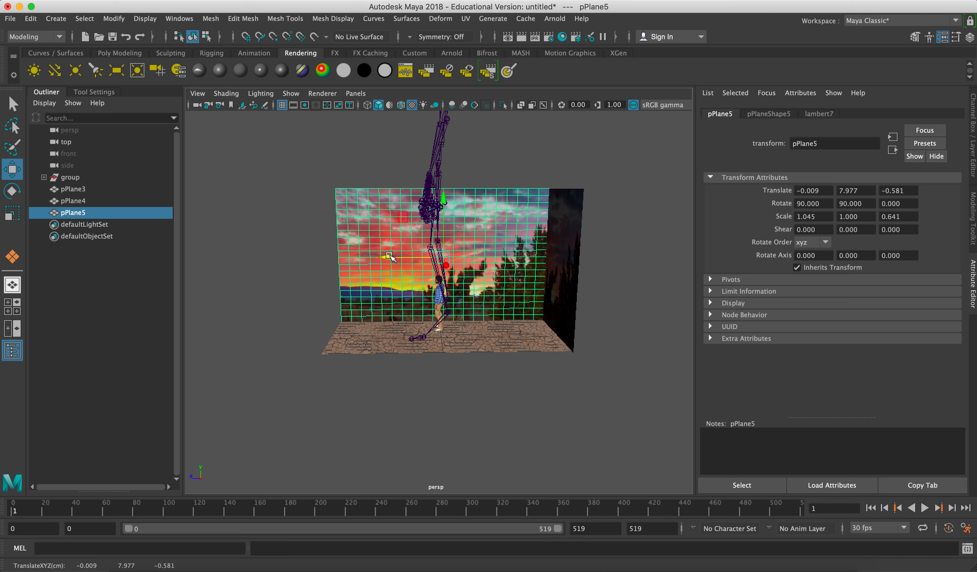
drag(443, 255, 437, 255)
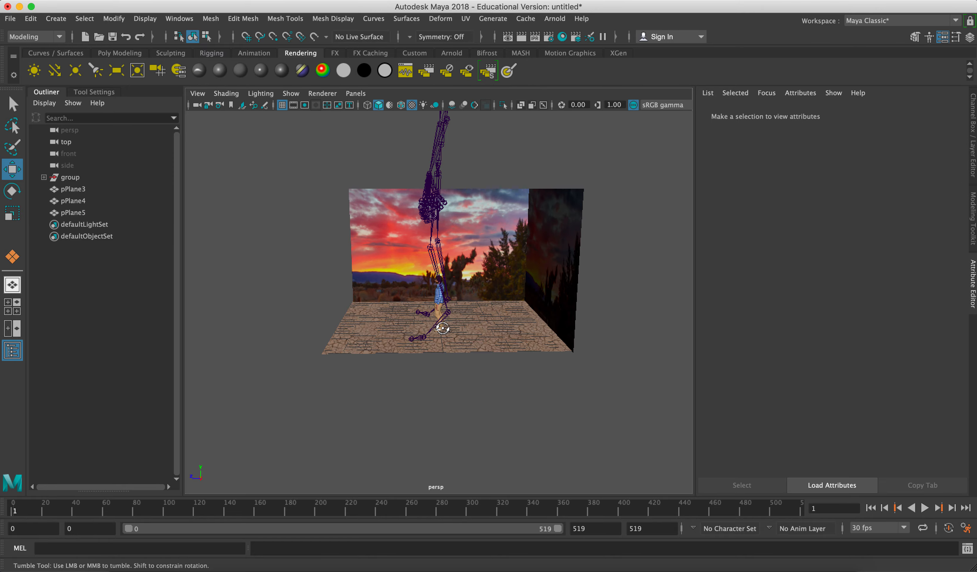
drag(443, 328, 512, 352)
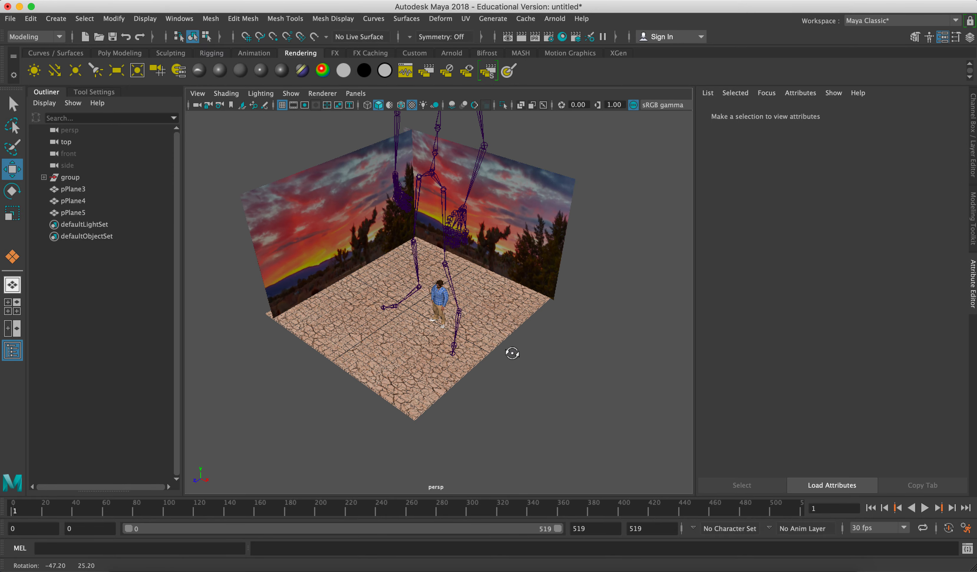
click(73, 213)
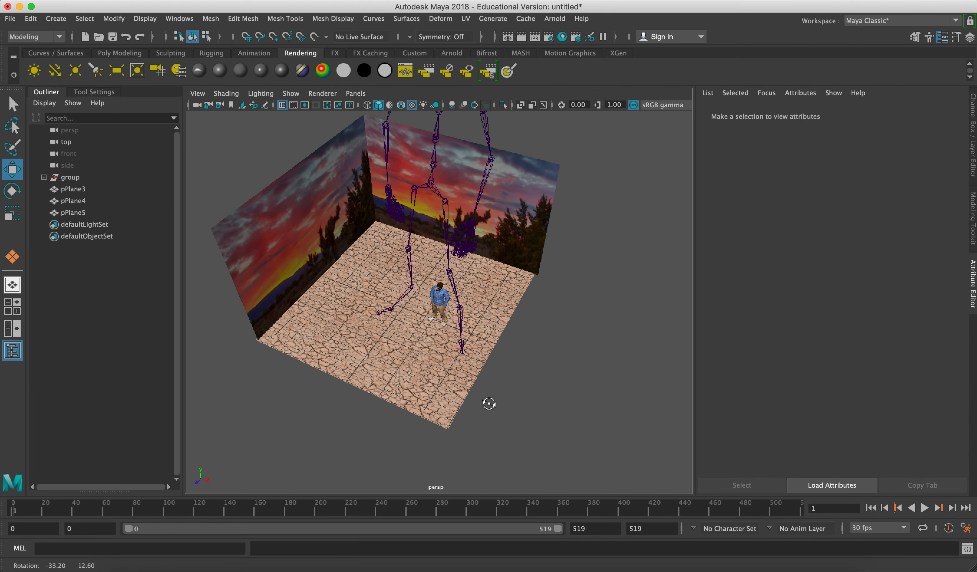
drag(489, 403, 414, 353)
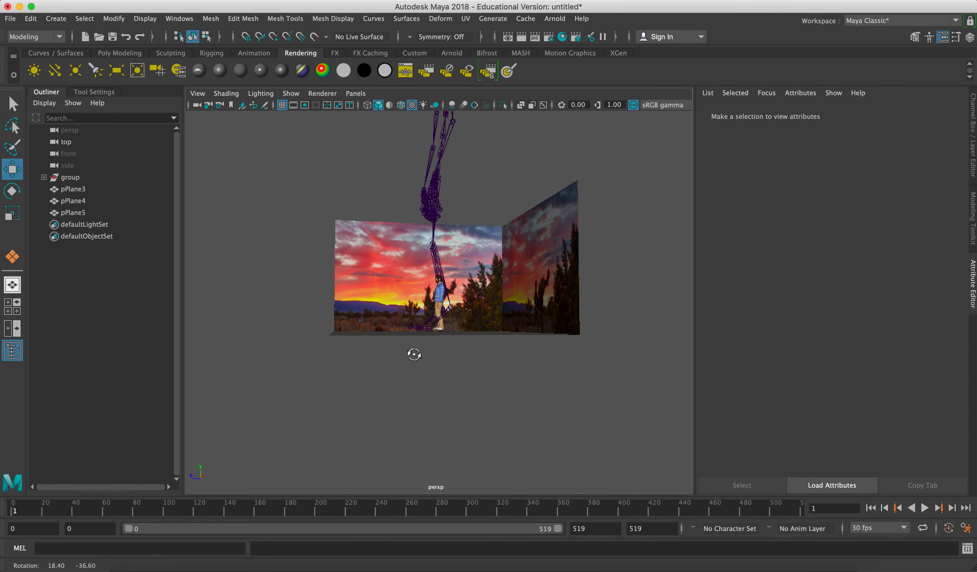
drag(415, 354, 554, 356)
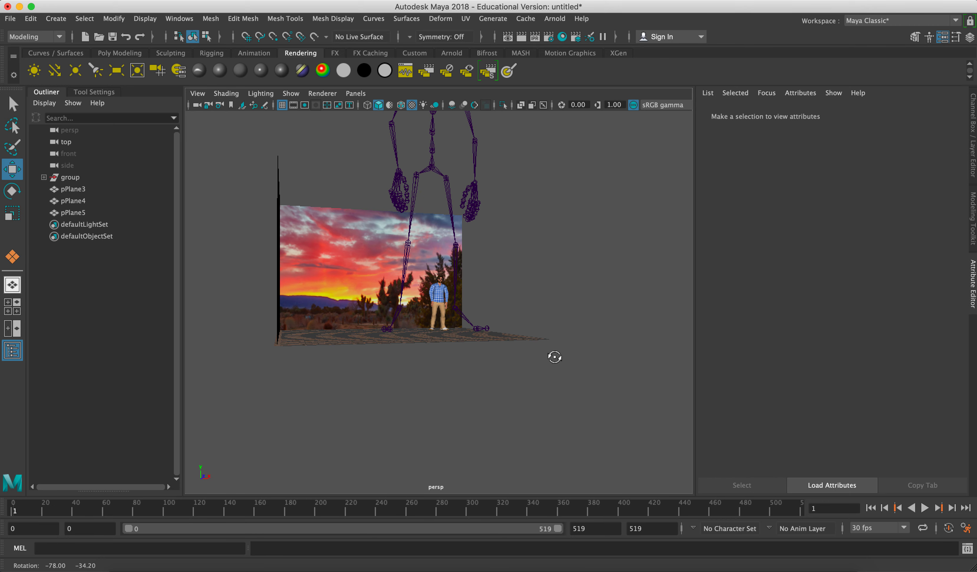
drag(555, 356, 468, 376)
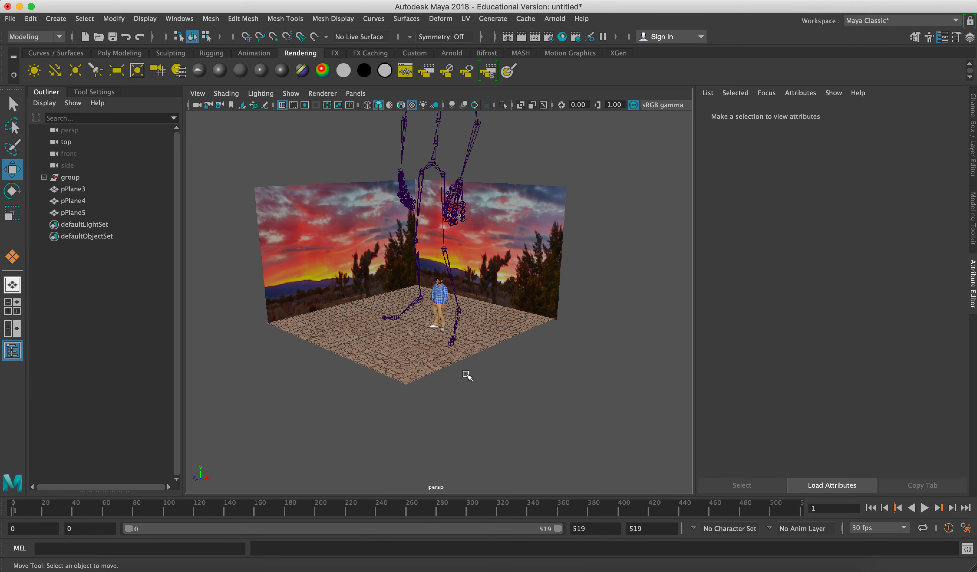
mouse_move(404, 271)
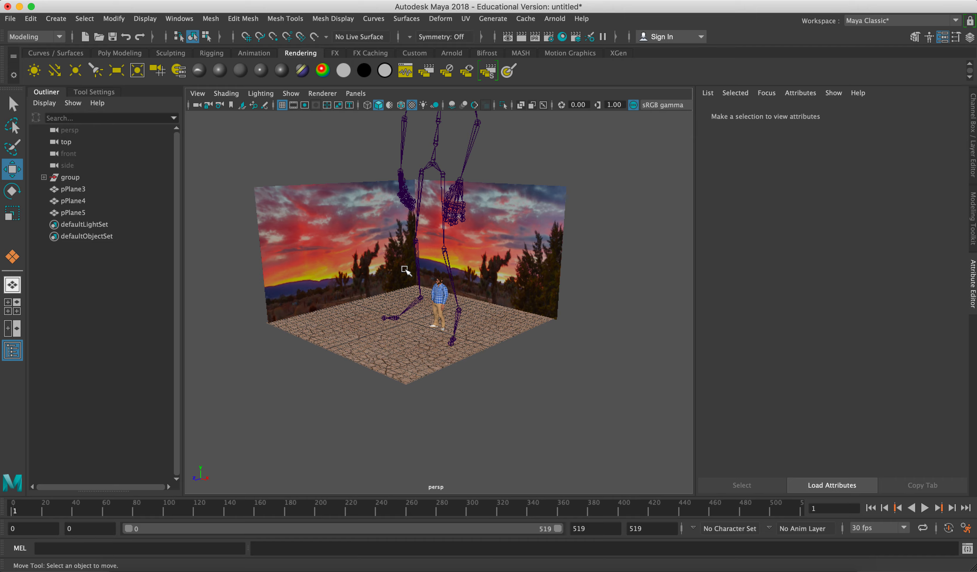
mouse_move(515, 288)
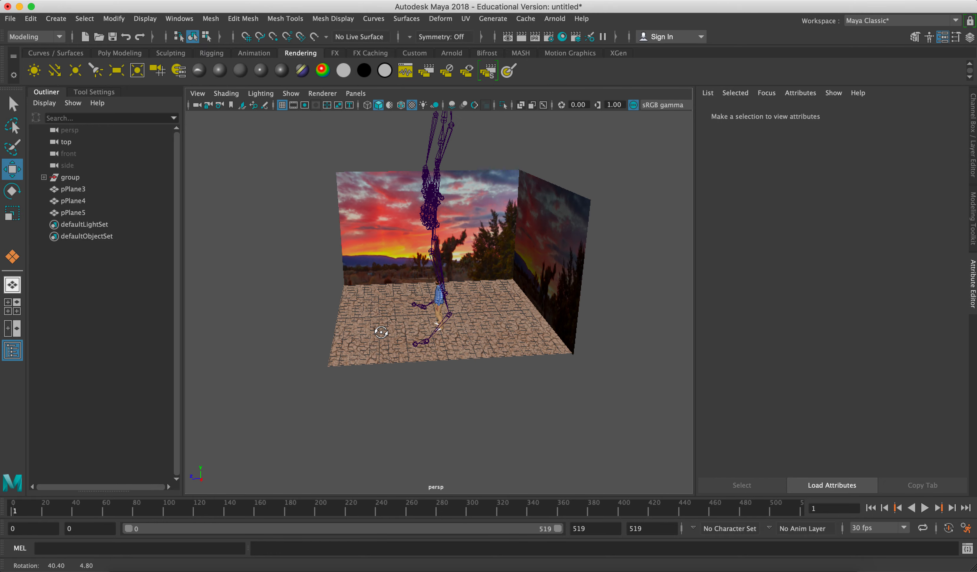
drag(384, 330, 456, 330)
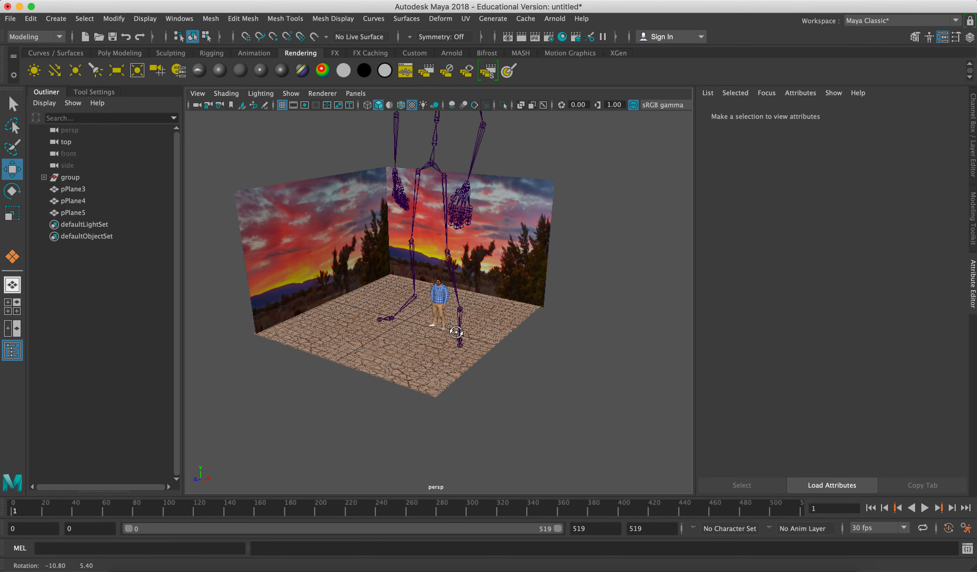
drag(456, 331, 480, 327)
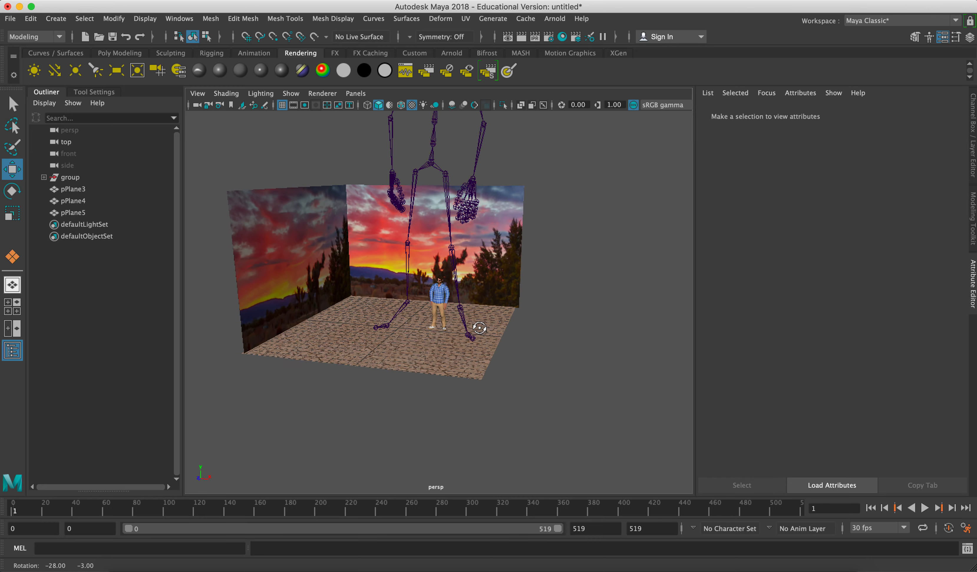
drag(480, 327, 445, 321)
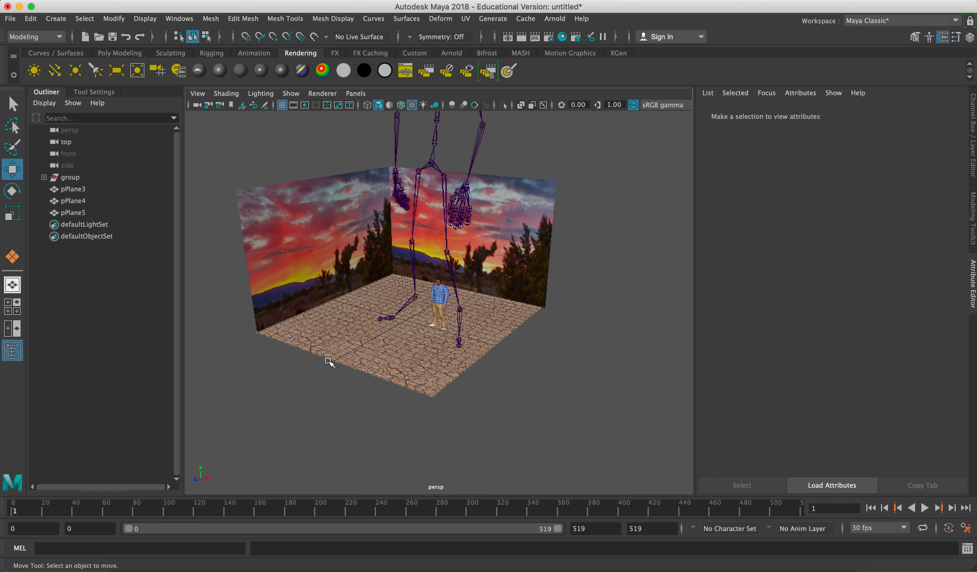
mouse_move(501, 268)
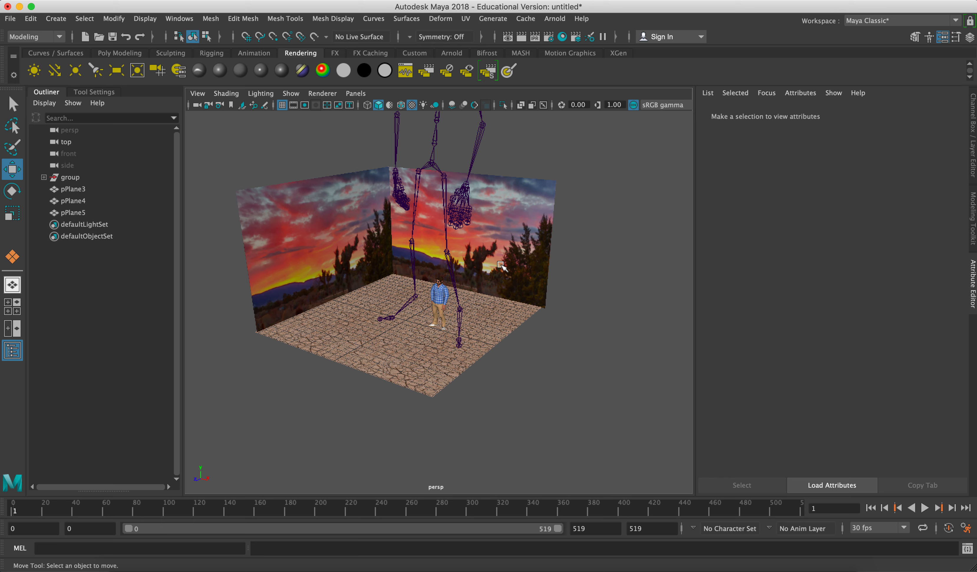